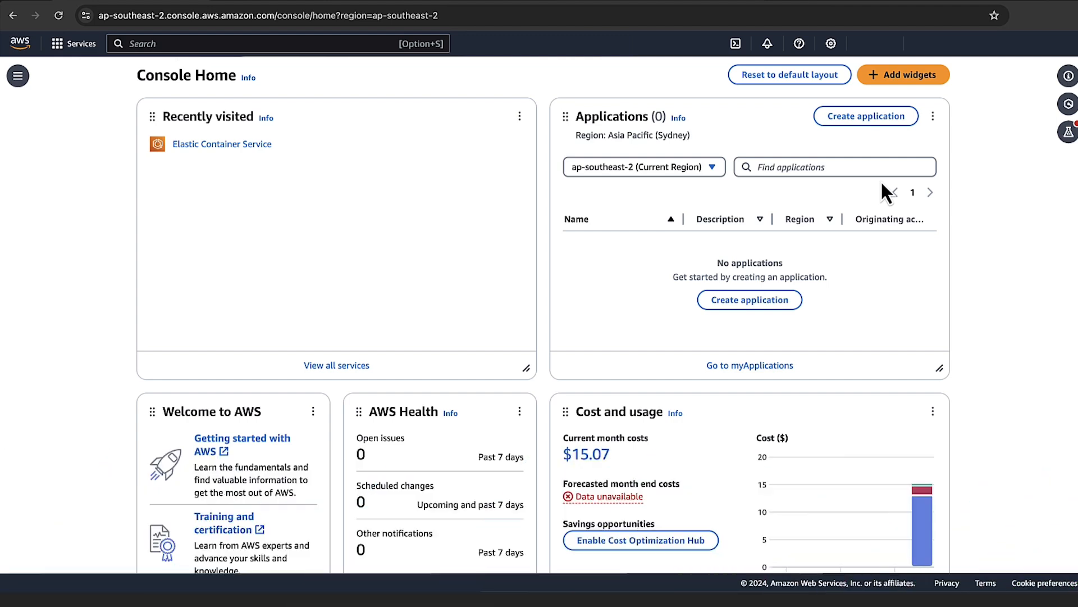
mouse_move(198, 19)
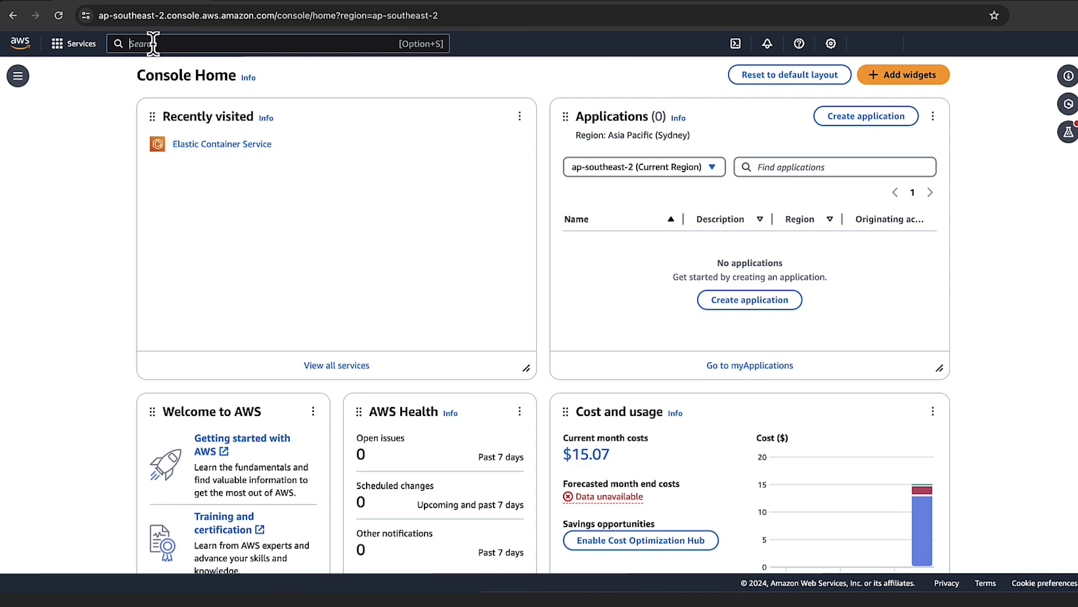
Reach the Tasks view of the TestCluster cluster in Elastic Container Service
type("ECS")
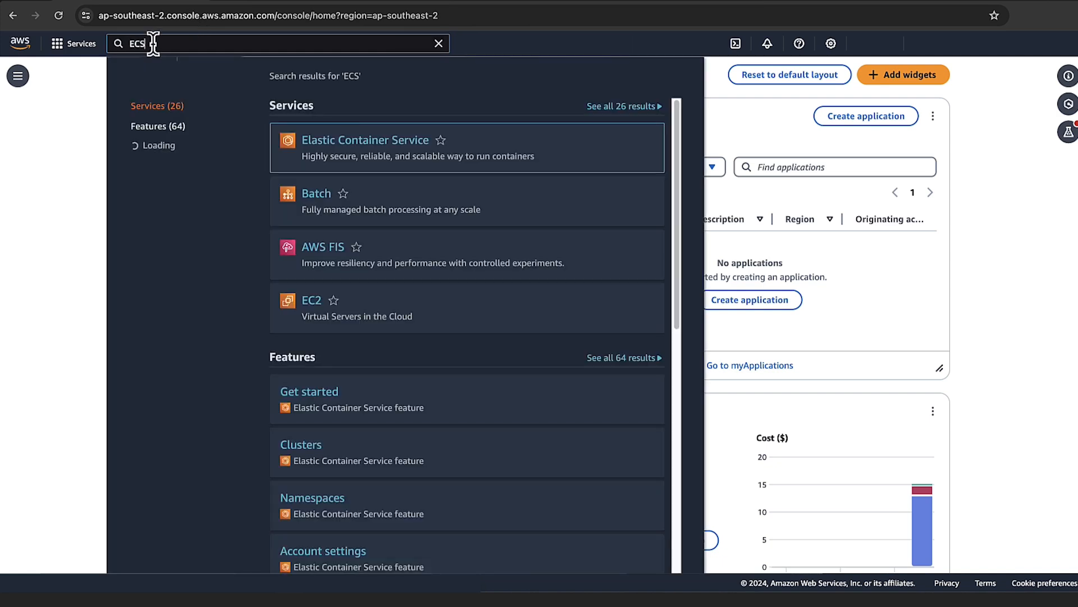
left_click(301, 444)
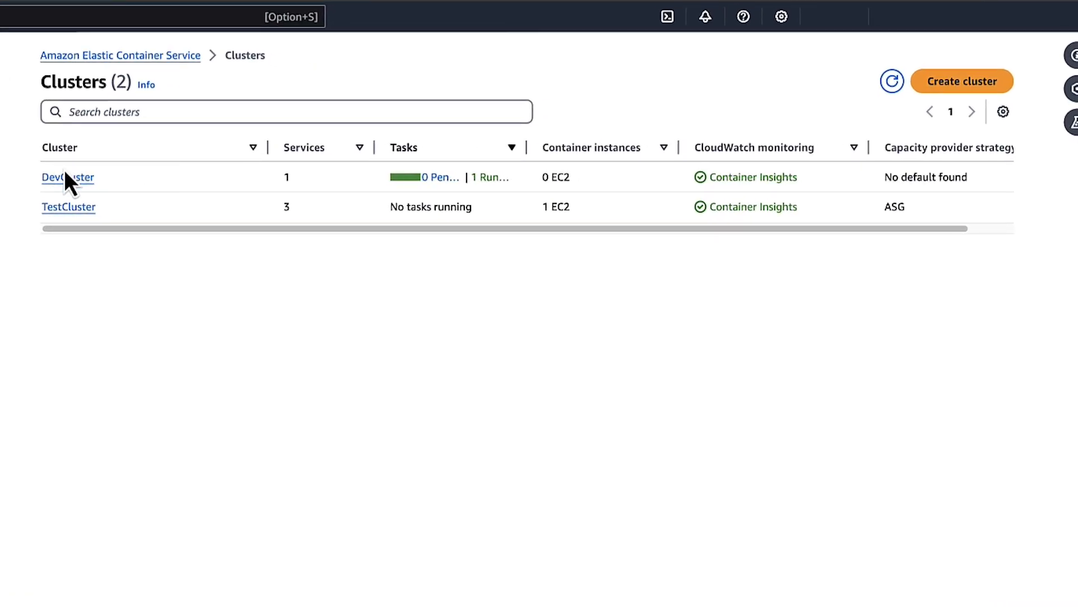
left_click(68, 207)
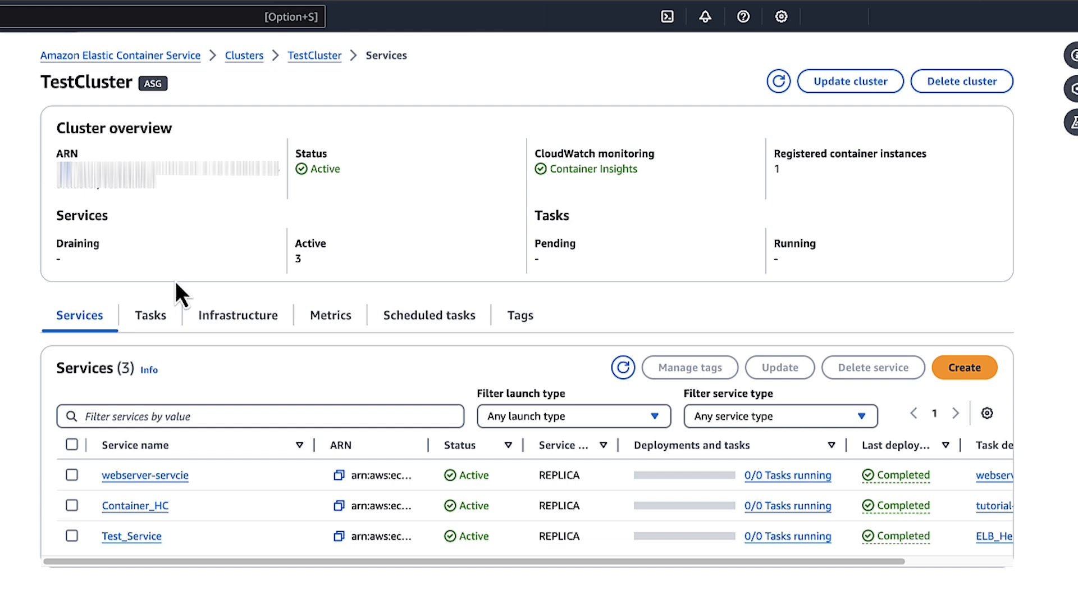
left_click(150, 315)
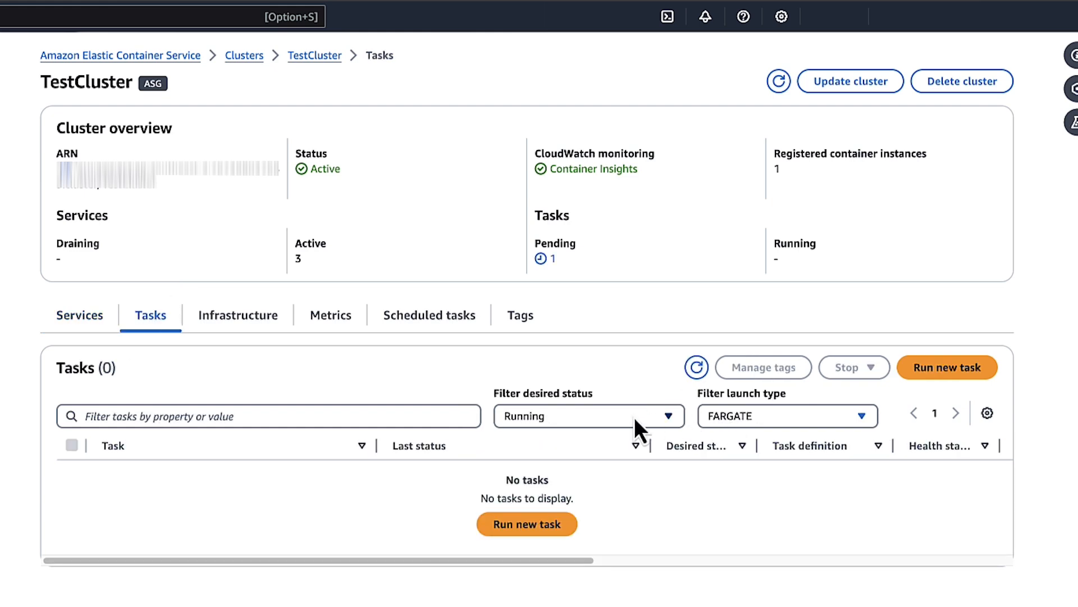
Filter TestCluster's tasks to desired status Stopped, revealing the stopped sleep360:2 task
left_click(587, 415)
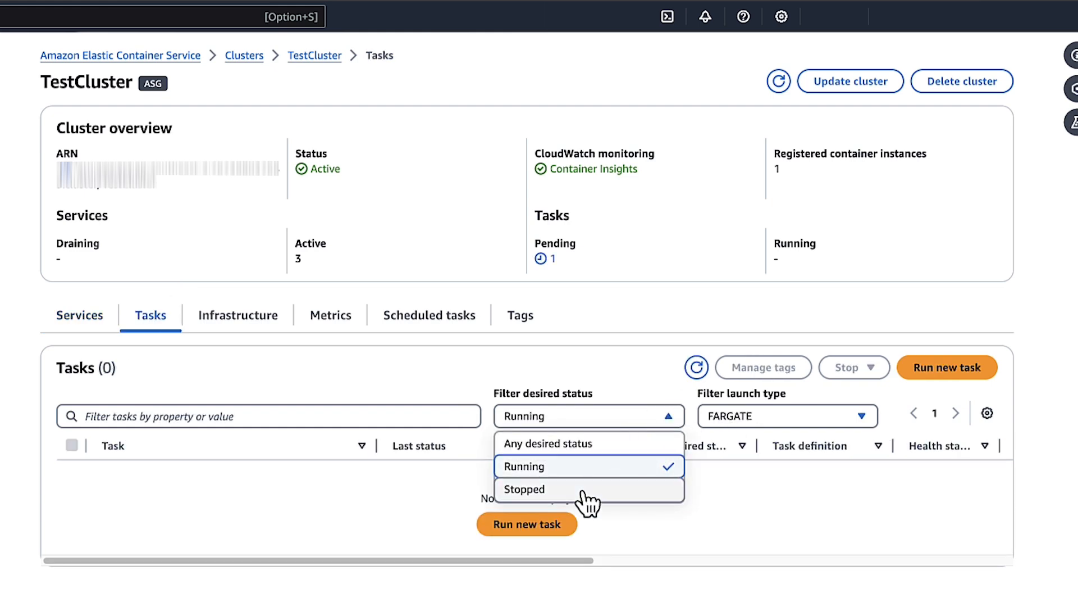
left_click(524, 488)
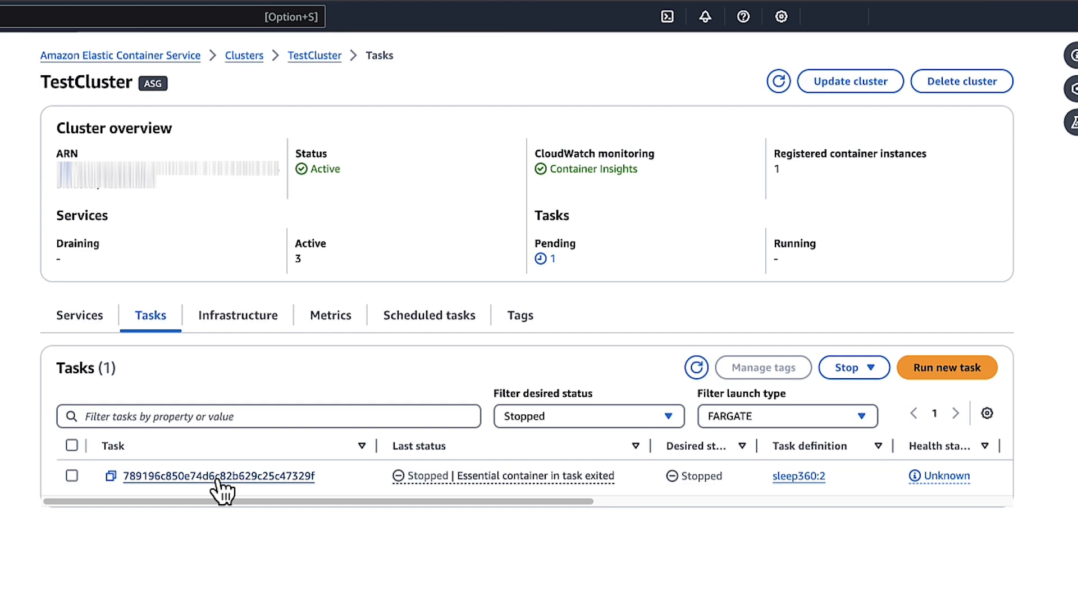
Inspect the stopped sleep360:2 task's container status, showing Stopped with exit code 0
left_click(219, 475)
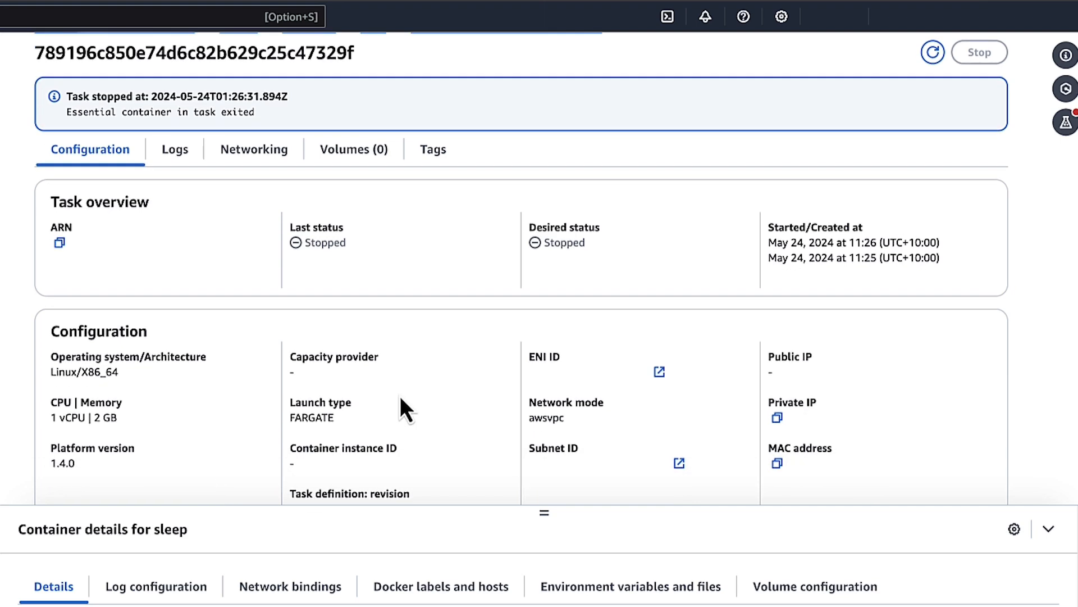
scroll("down", 3)
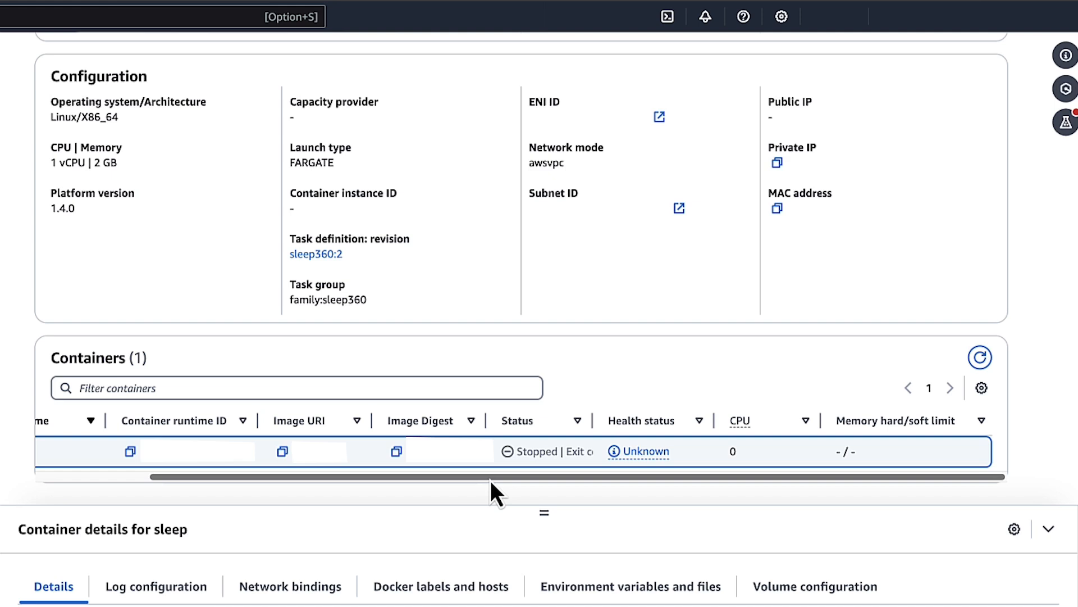
mouse_move(597, 421)
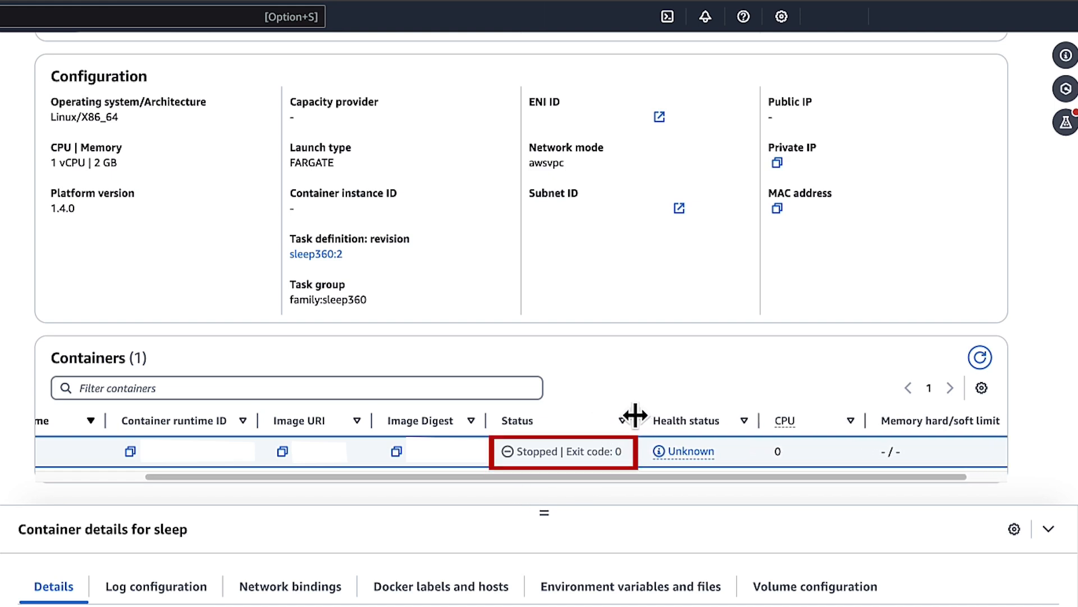
mouse_move(428, 357)
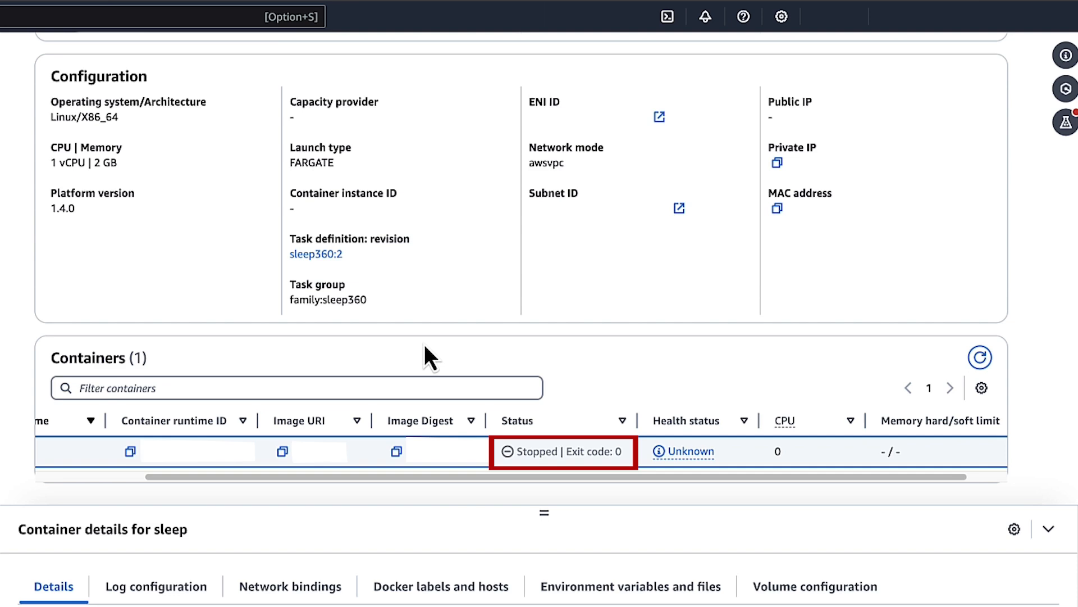
mouse_move(435, 354)
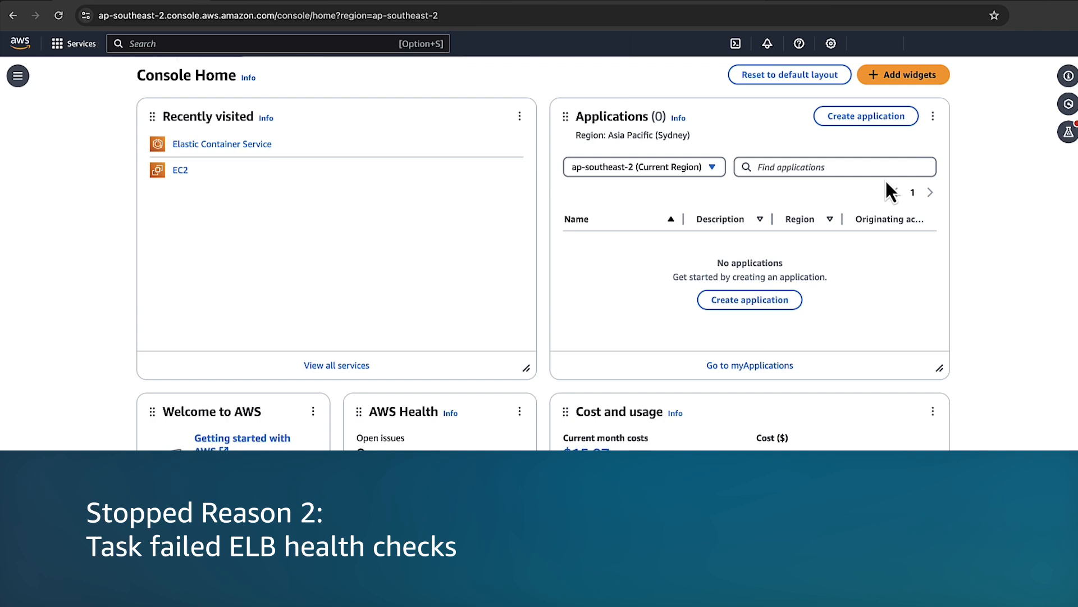
mouse_move(145, 65)
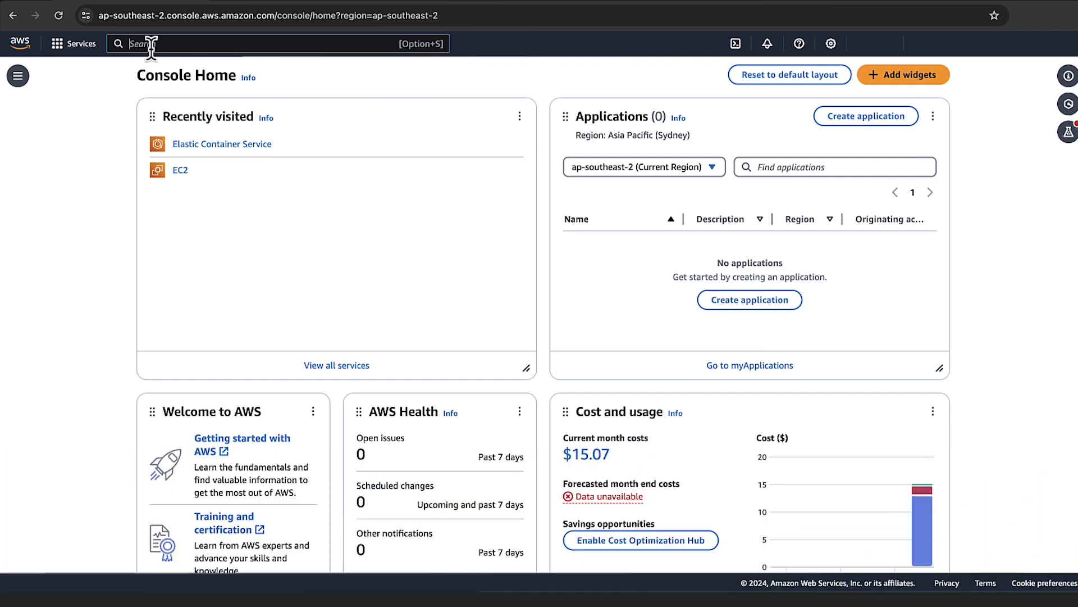
From Test_Service's event history, bring up the task stopped for failing ELB health checks
type("ECS")
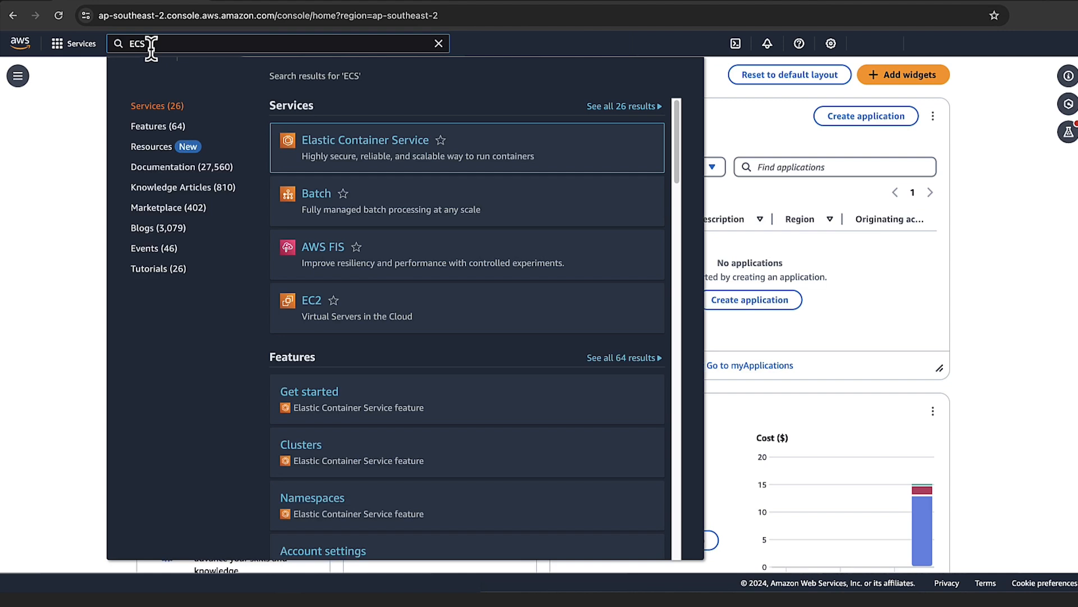
left_click(366, 139)
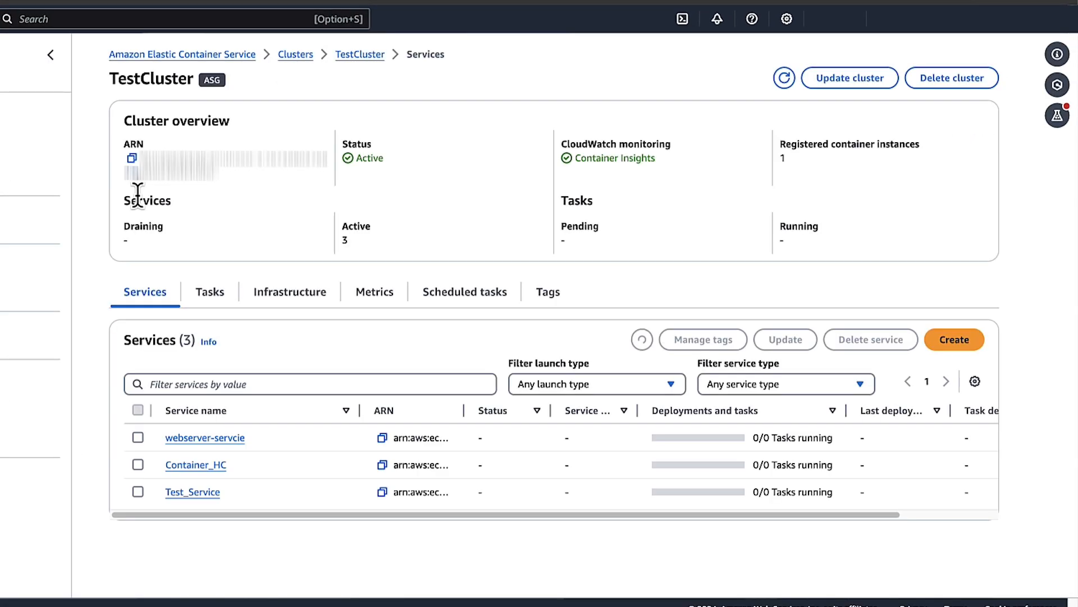
left_click(192, 491)
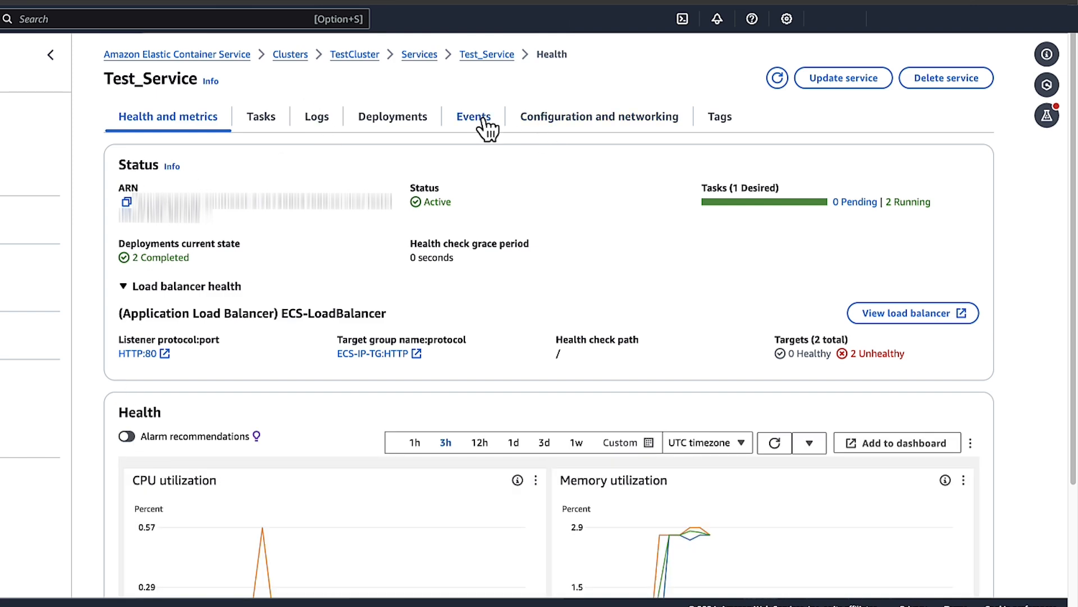
left_click(473, 116)
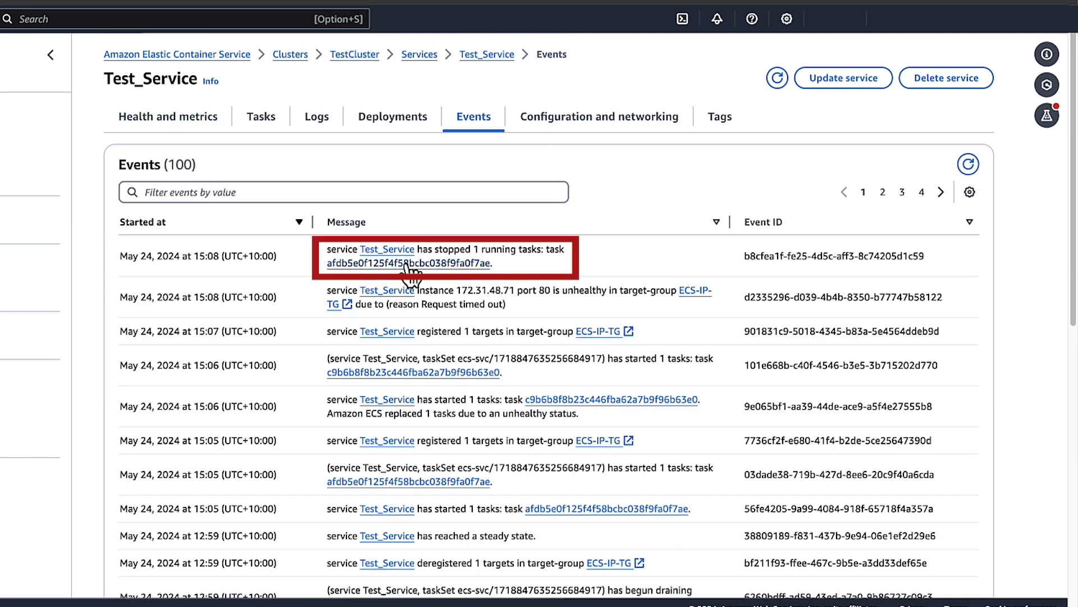
left_click(405, 265)
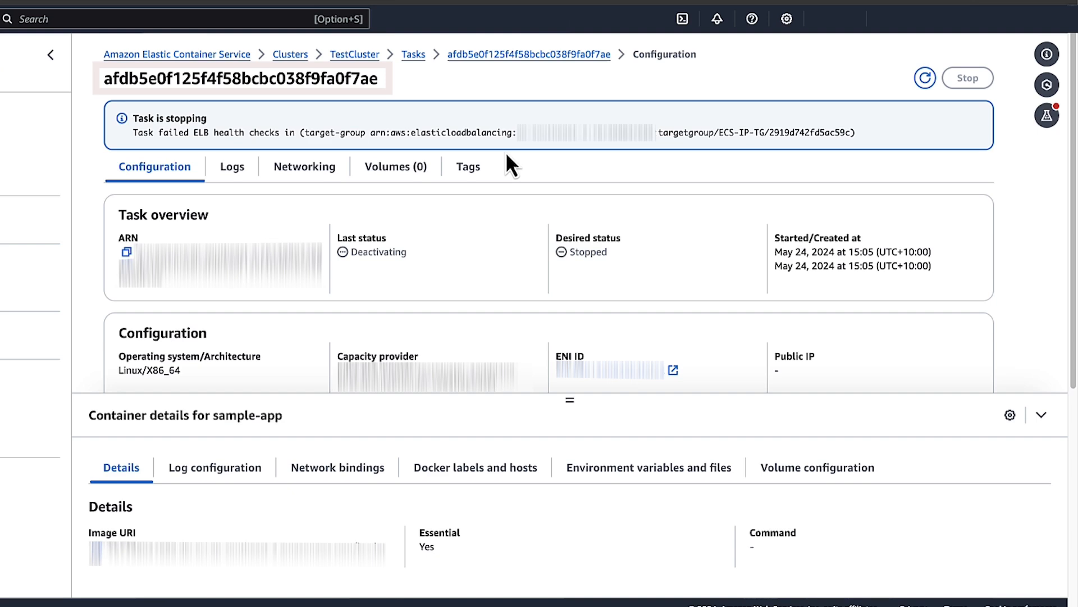
Via the task's networking details, add an HTTP inbound rule on Task_SG sourced from LoadBalancer_SG
left_click(310, 166)
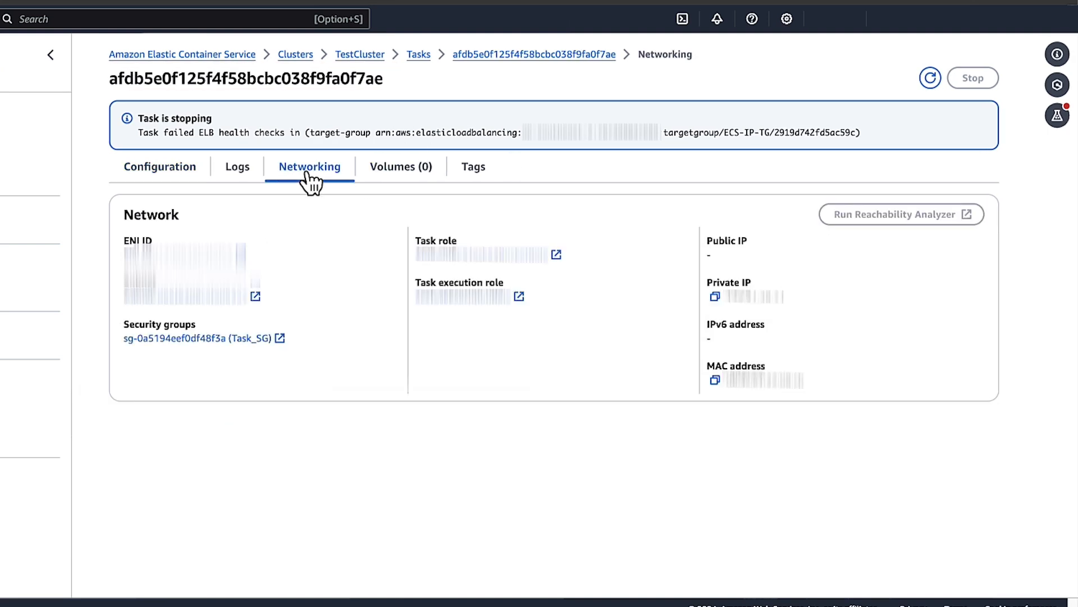
mouse_move(203, 338)
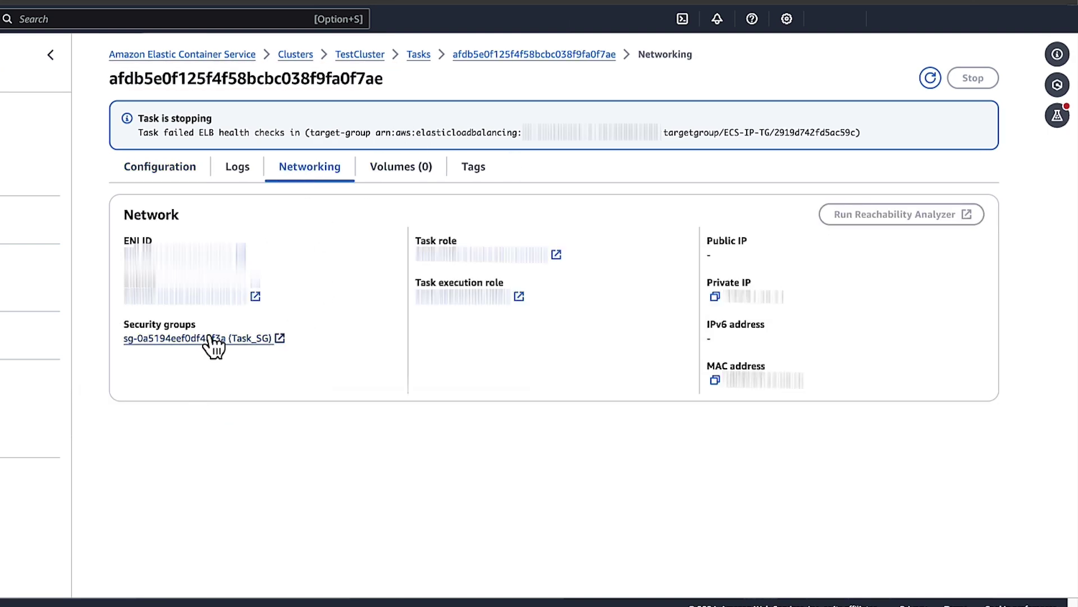
left_click(194, 338)
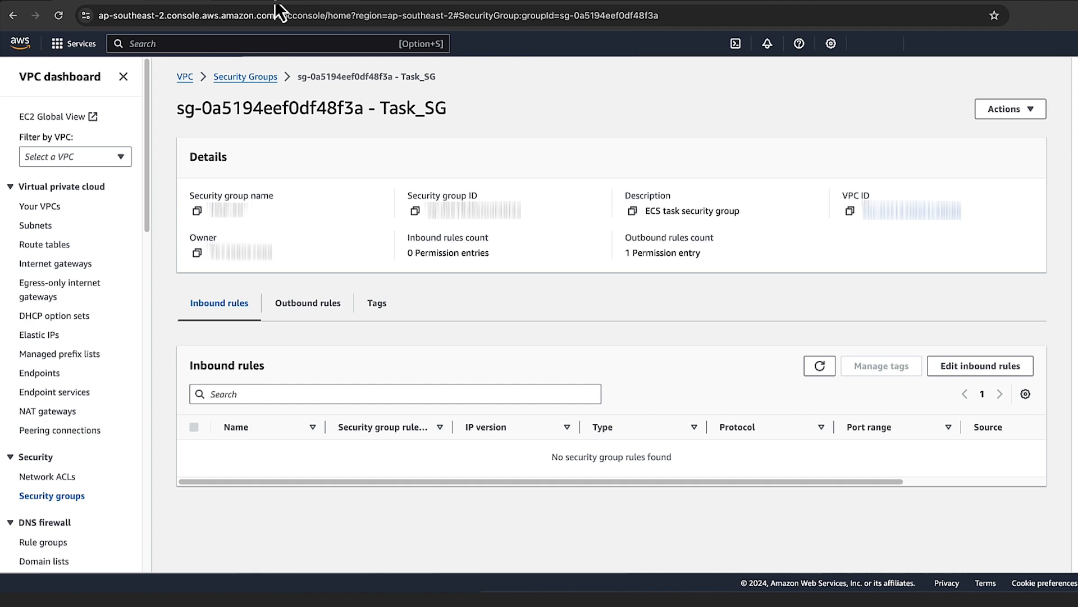
left_click(980, 365)
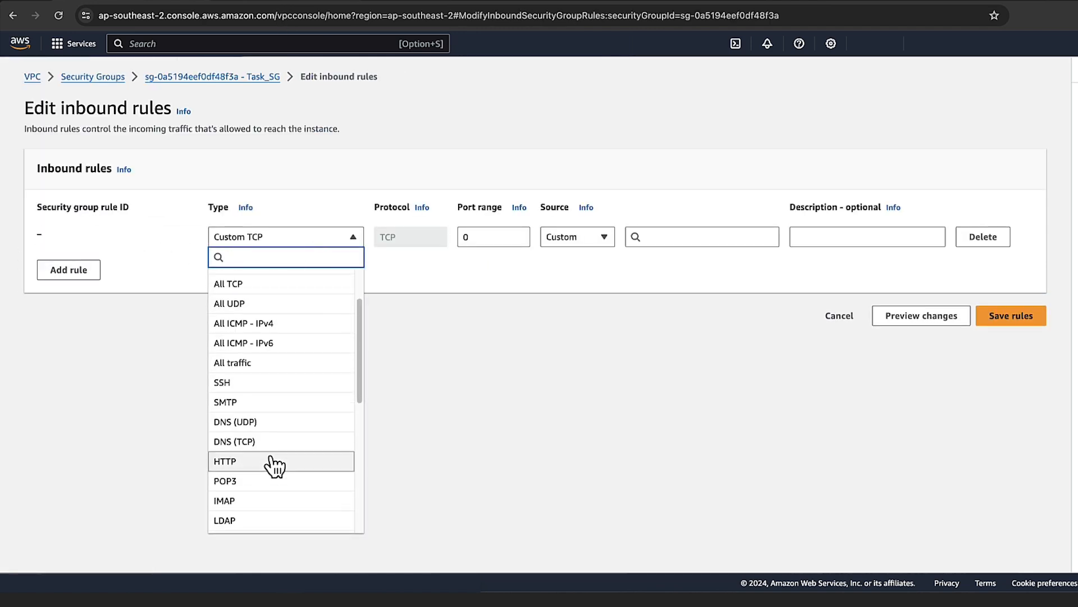
left_click(226, 461)
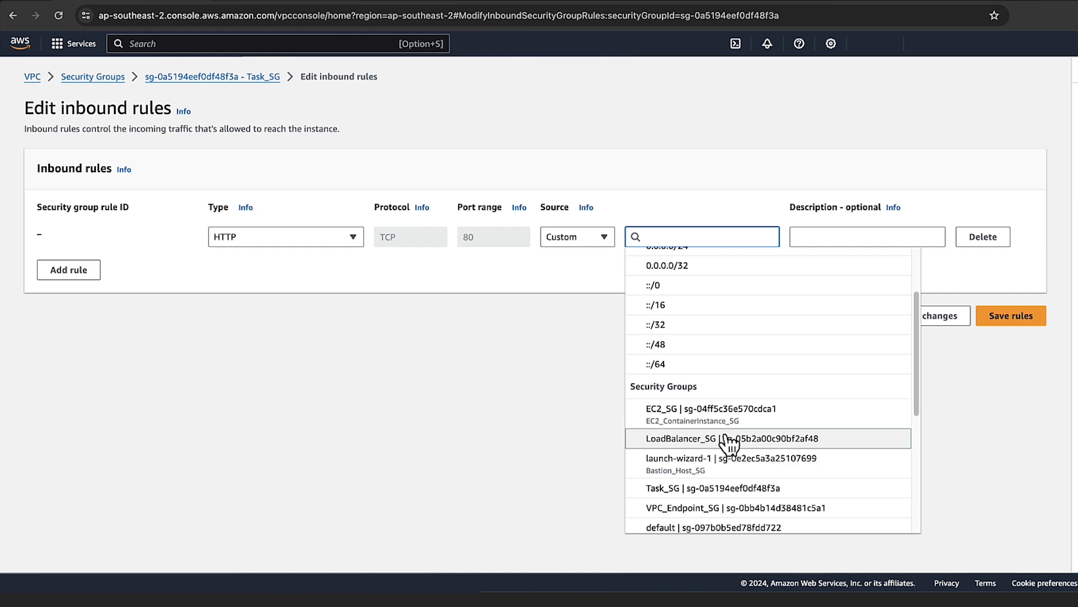
left_click(1010, 314)
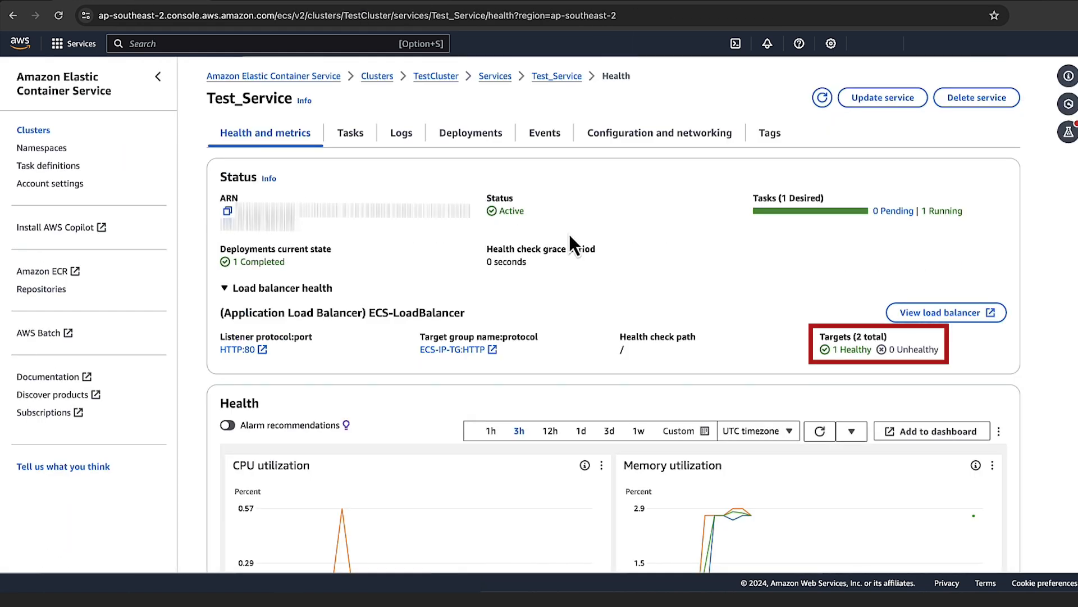
mouse_move(605, 244)
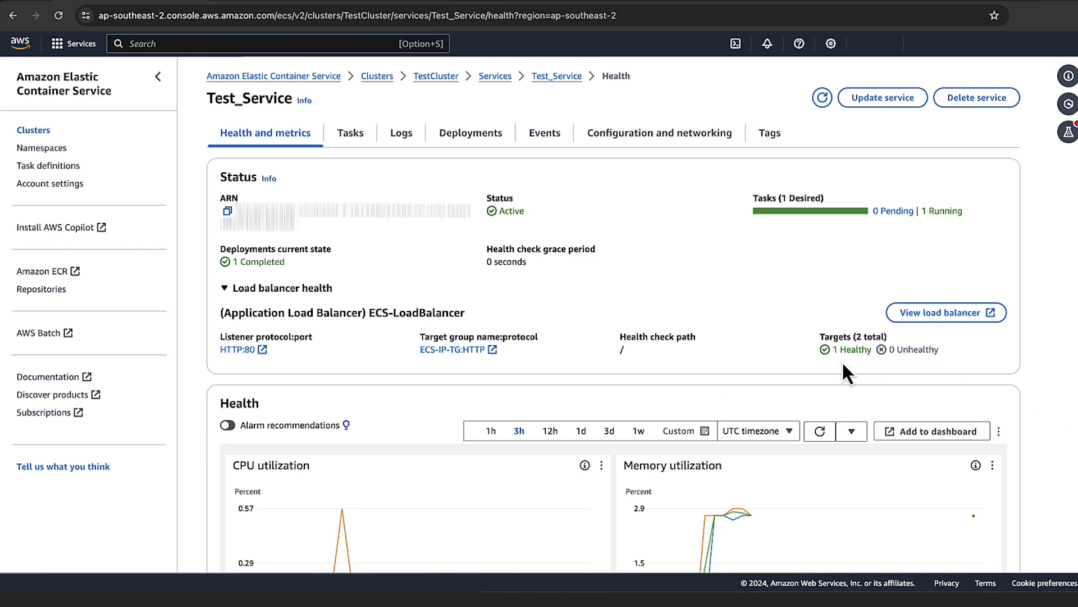
Show Test_Service's events, now reporting the service reached a steady state
left_click(544, 133)
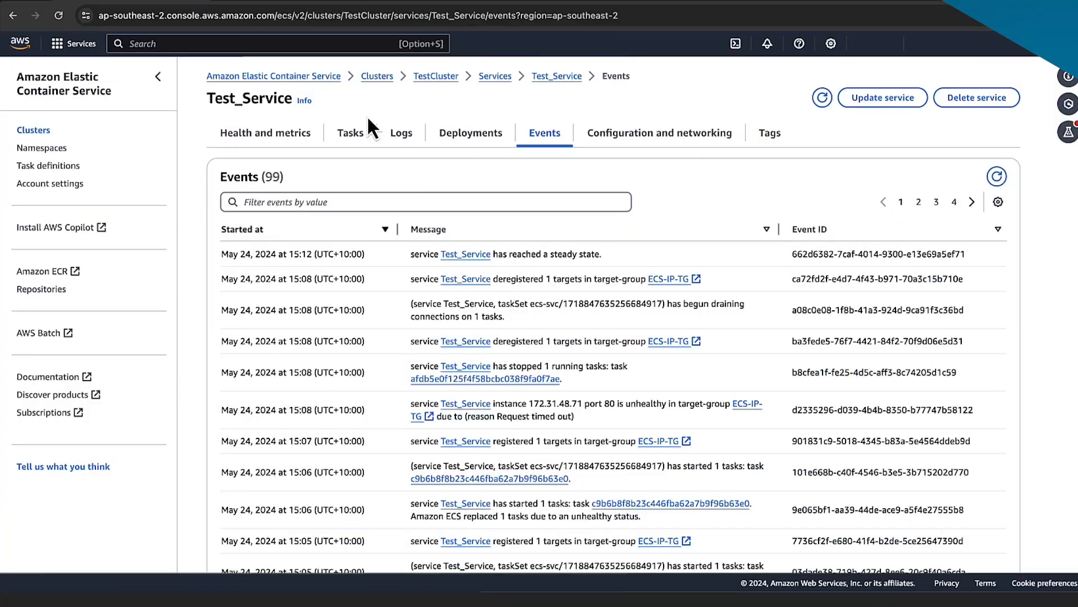
Navigate to webserver-servcie in TestCluster and show its load balancer target health with one unhealthy target
left_click(995, 15)
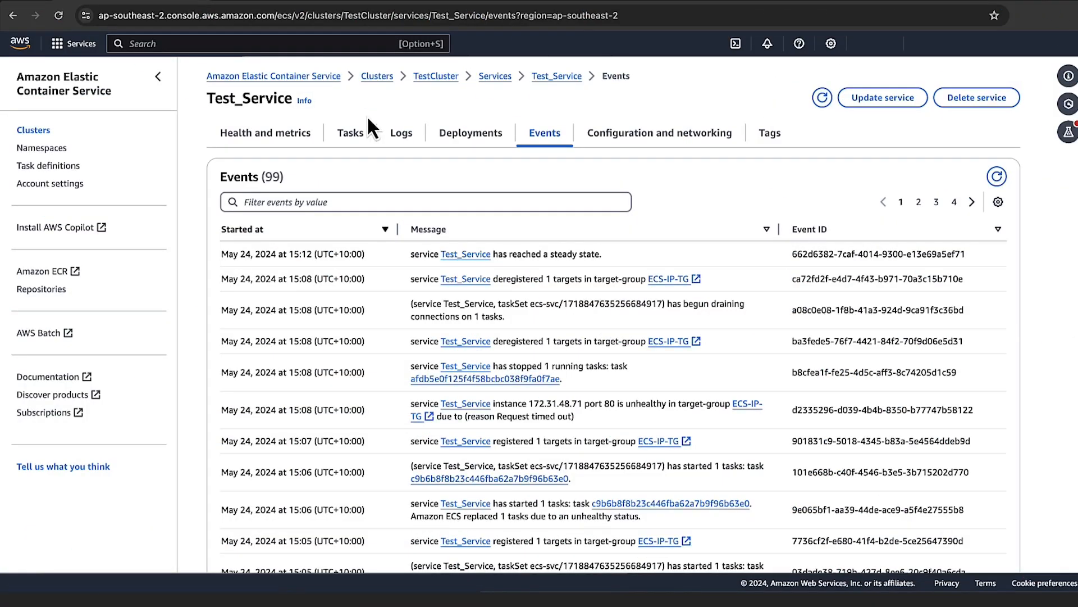
left_click(377, 76)
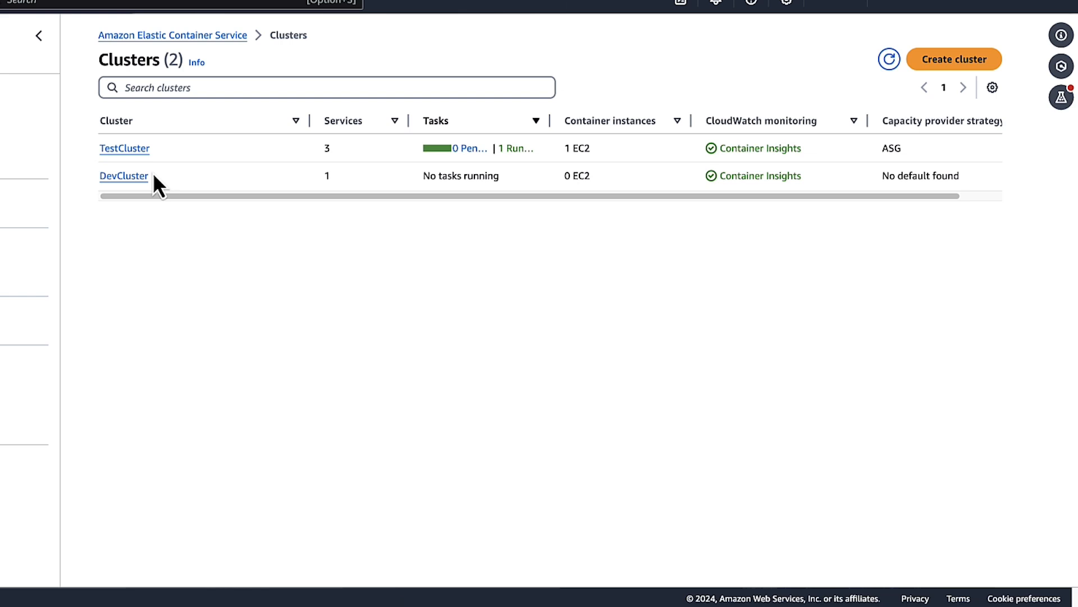
left_click(125, 148)
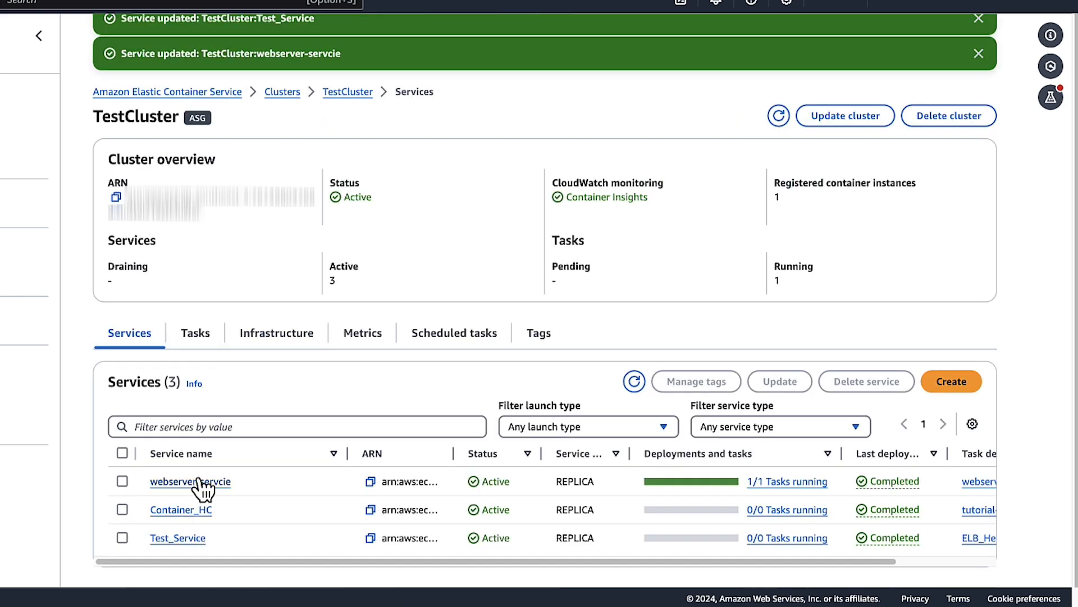
left_click(191, 481)
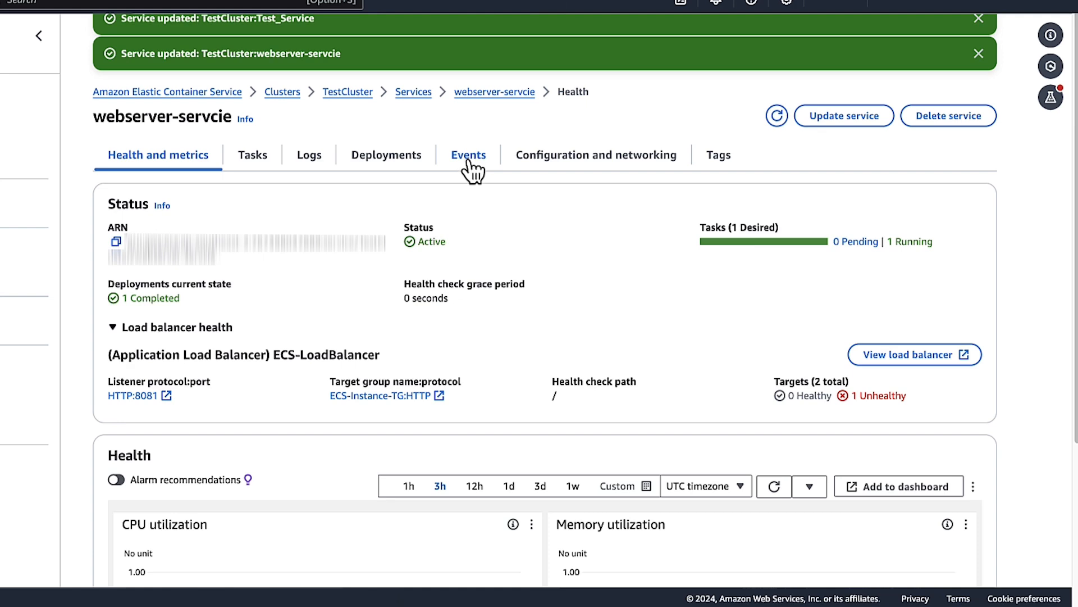
left_click(469, 153)
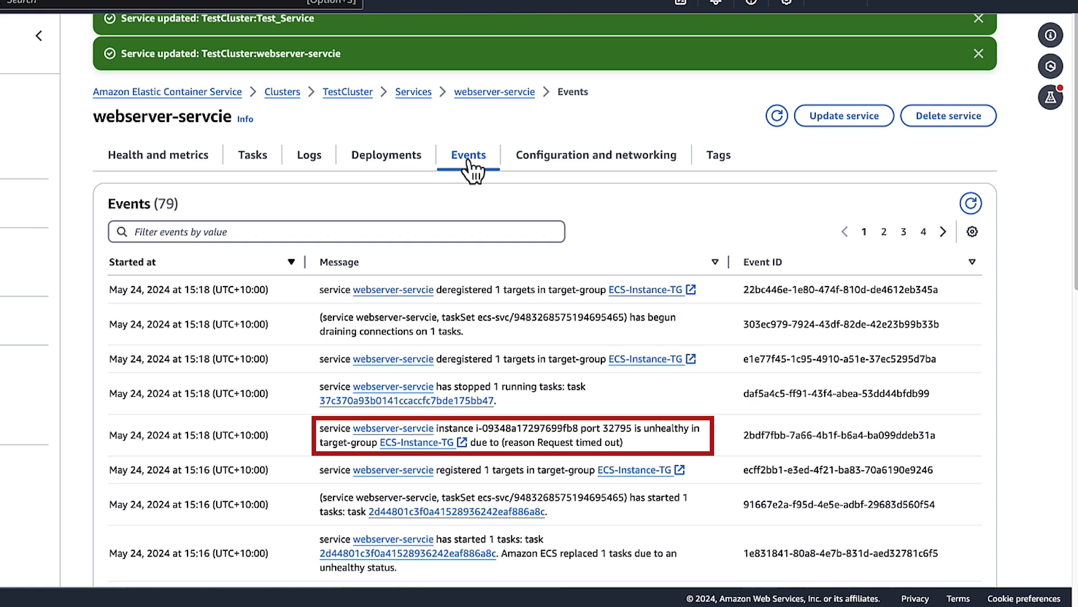
mouse_move(255, 210)
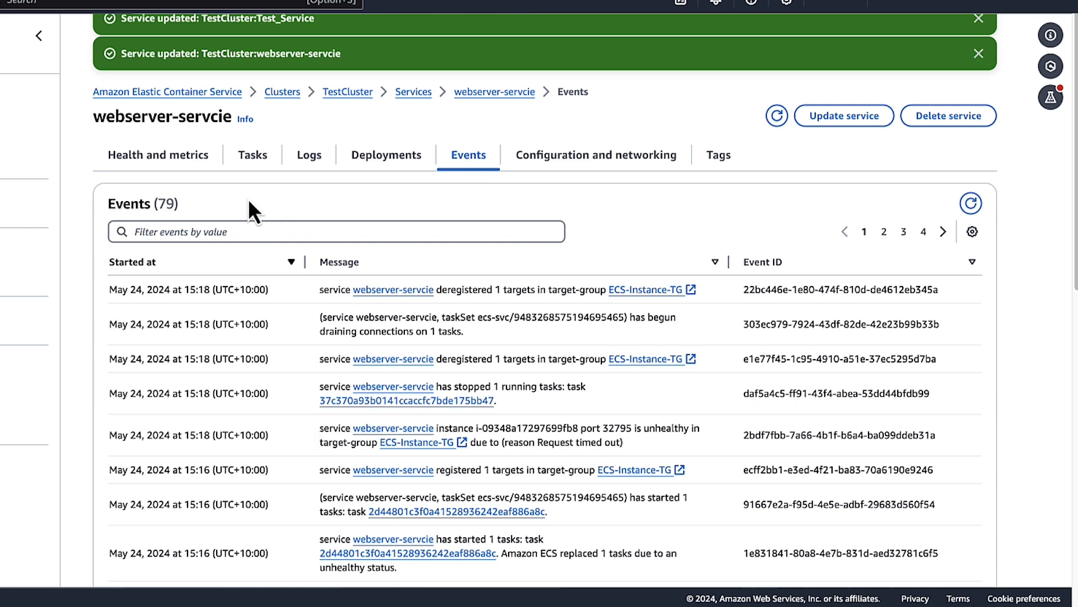
mouse_move(158, 154)
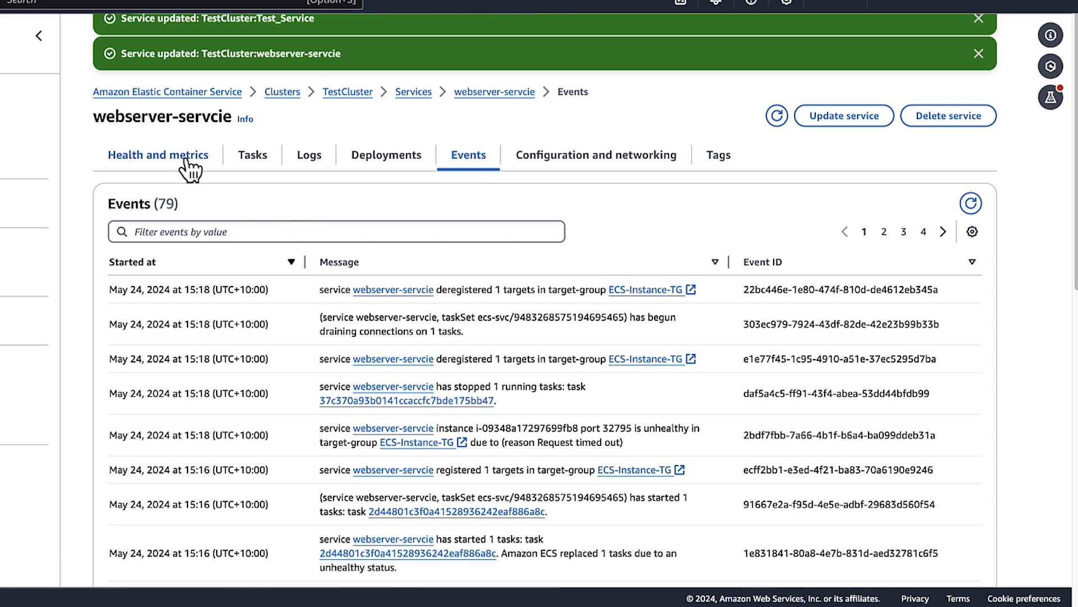
left_click(158, 154)
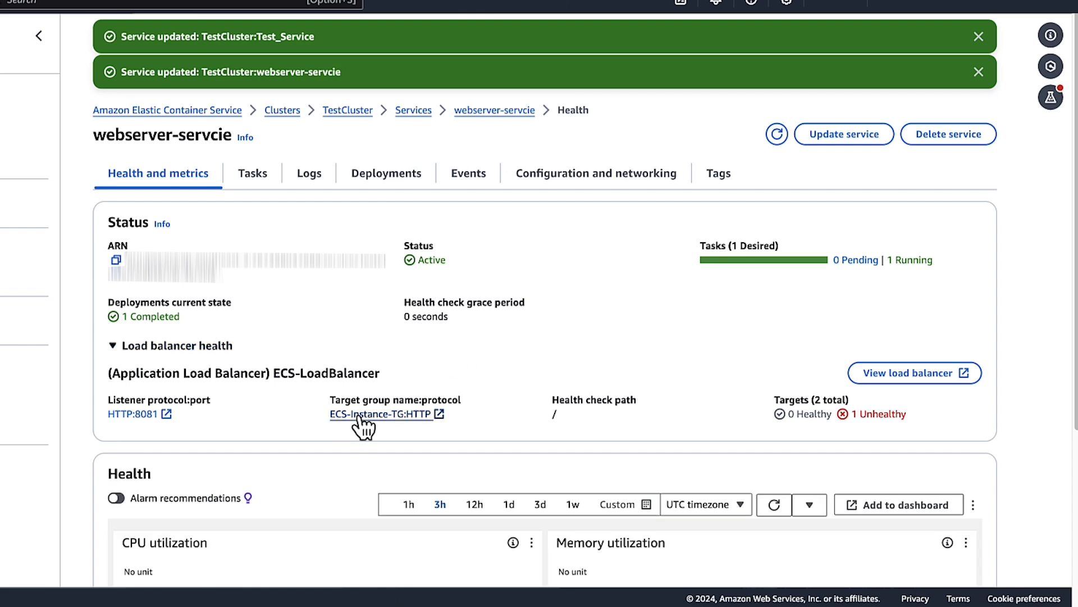
From ECS-Instance-TG's registered targets, bring up the EC2 instance behind the unhealthy target
left_click(382, 414)
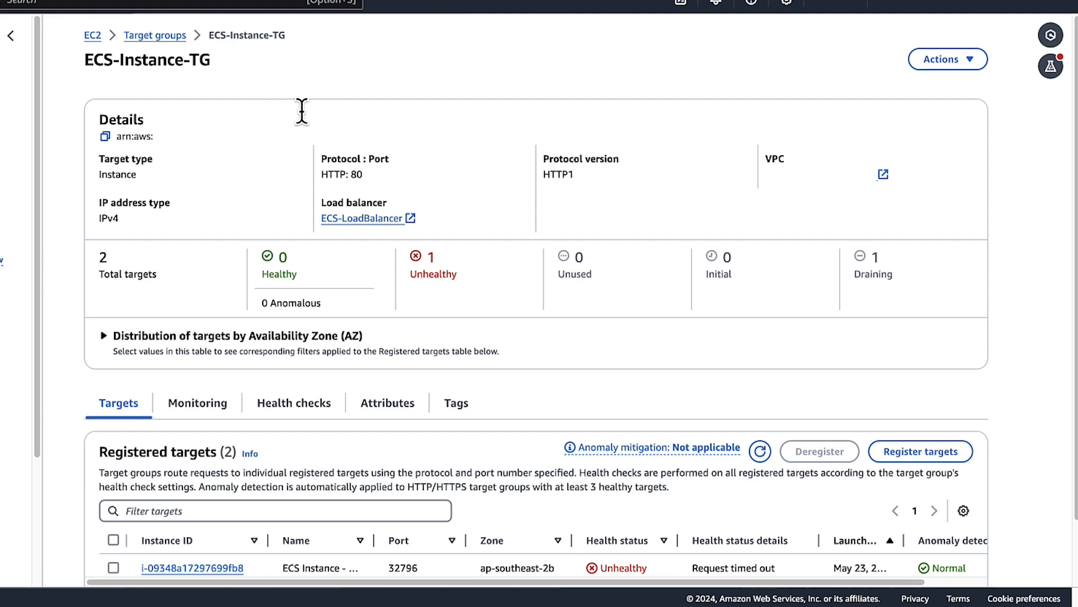
scroll("down", 3)
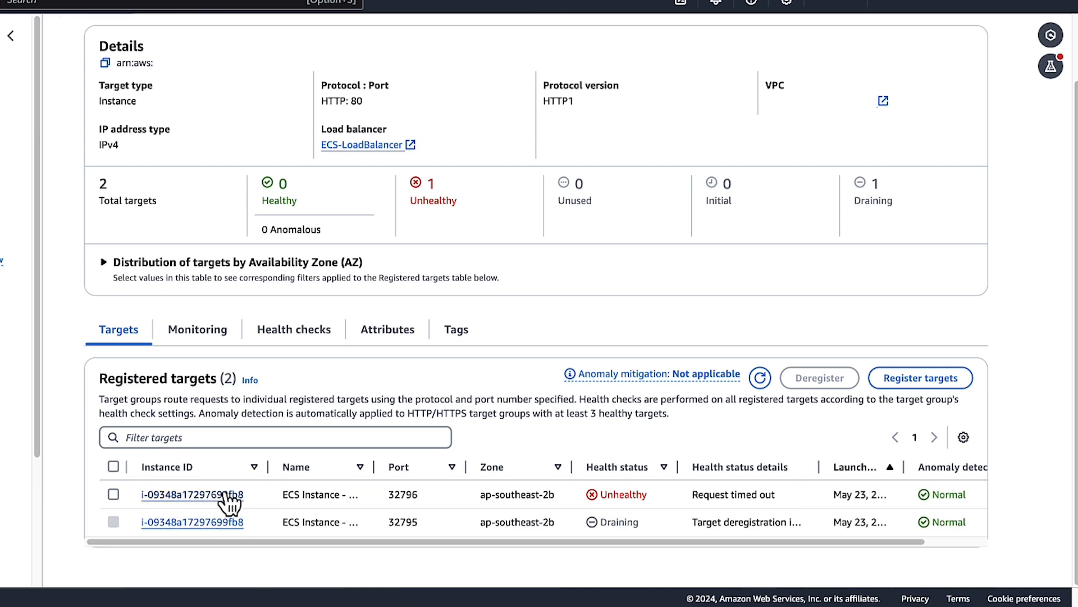
left_click(192, 494)
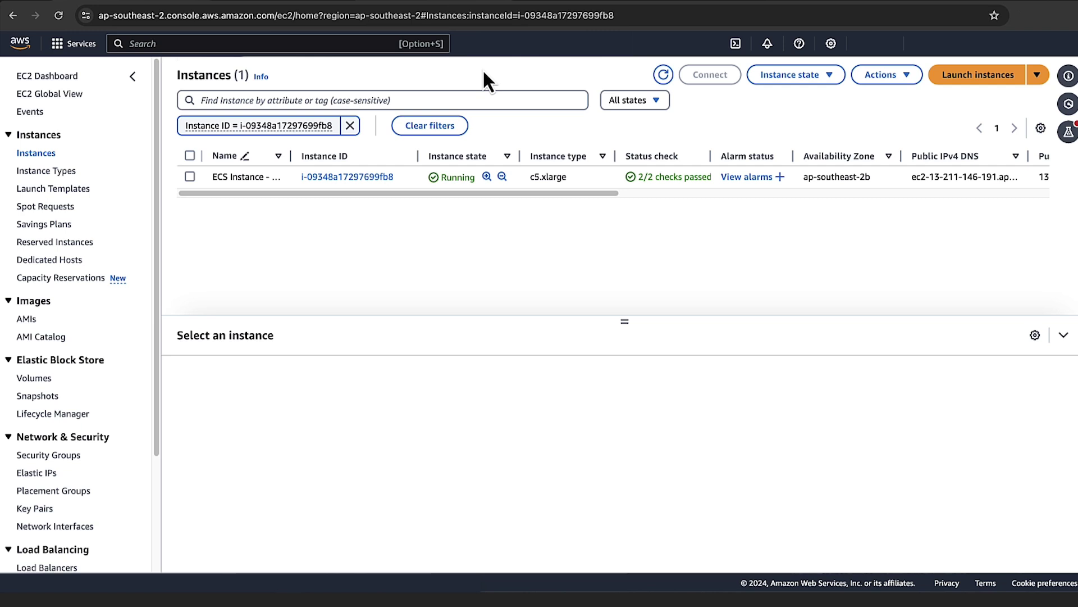
Return to webserver-servcie's health view, now showing 1 healthy and 0 unhealthy targets
left_click(190, 177)
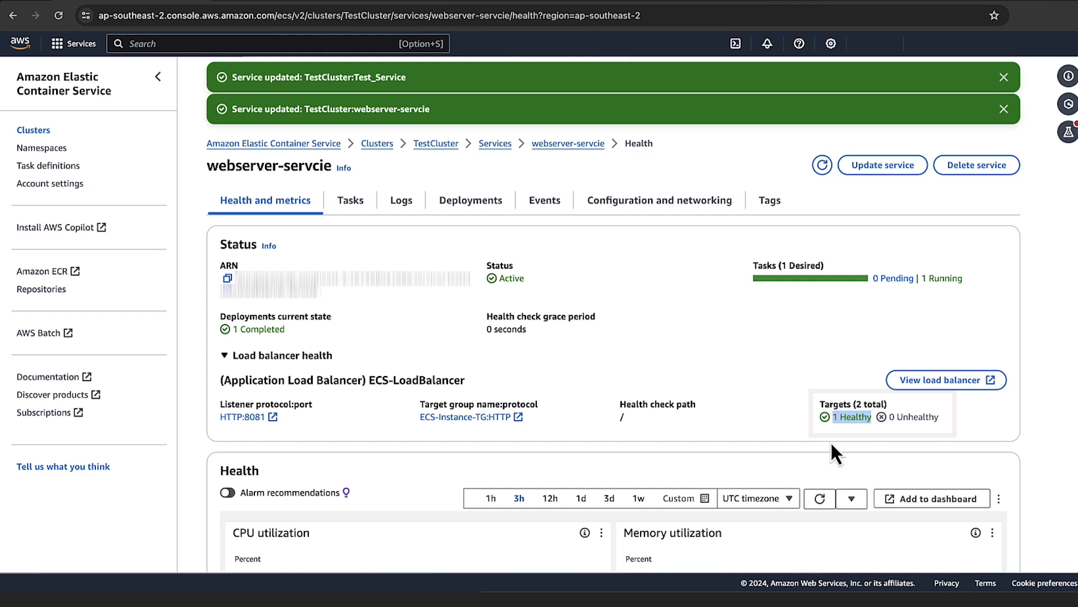
Refresh webserver-servcie's events to confirm it reached a steady state
left_click(543, 200)
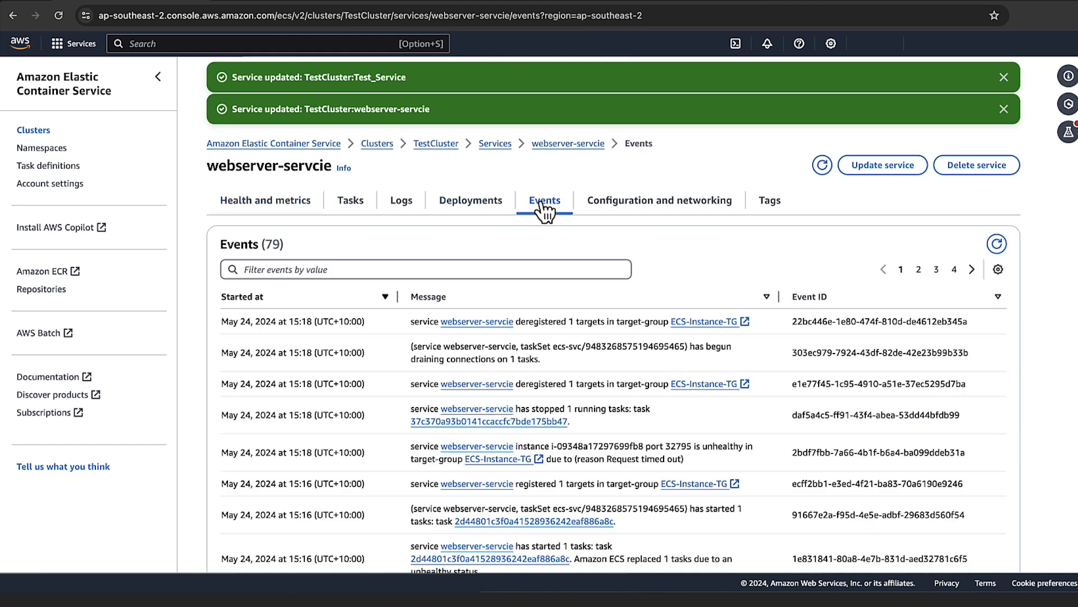
left_click(997, 244)
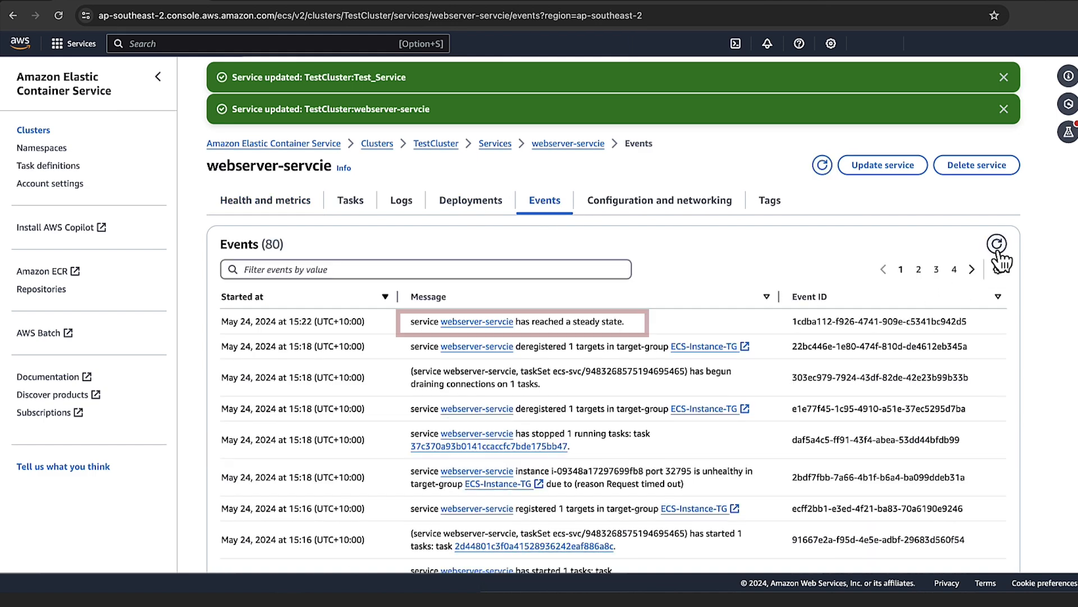
mouse_move(878, 271)
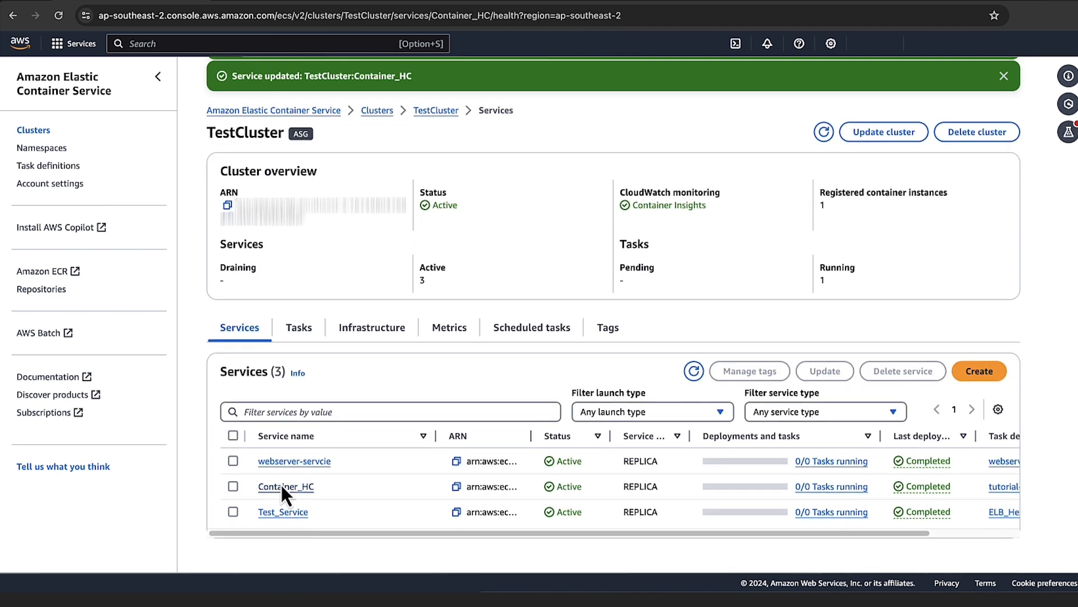
List the Container_HC service's tasks filtered to desired status Stopped
left_click(284, 487)
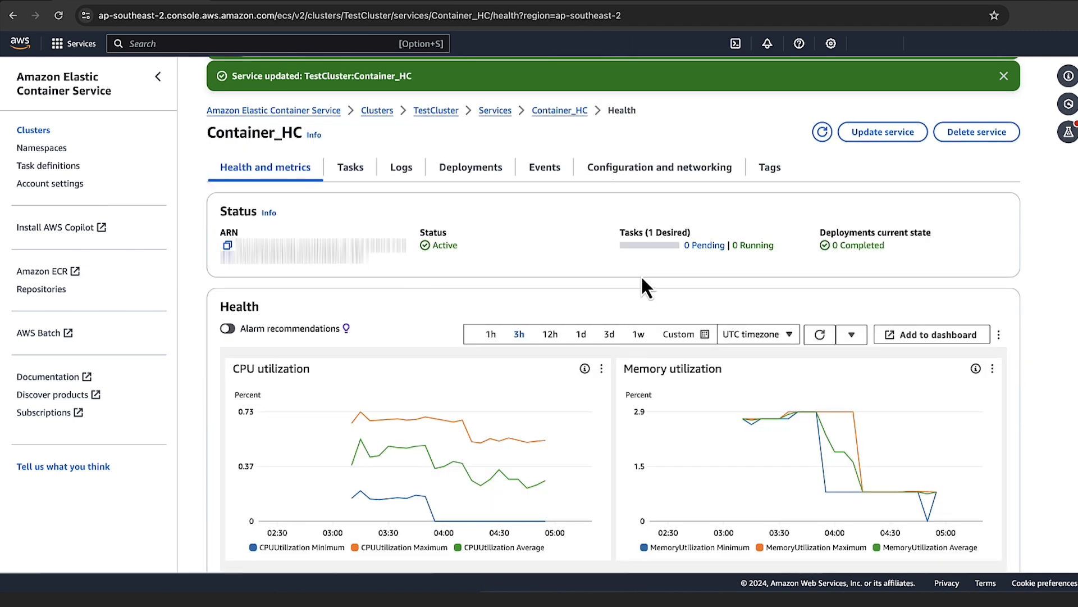
left_click(349, 166)
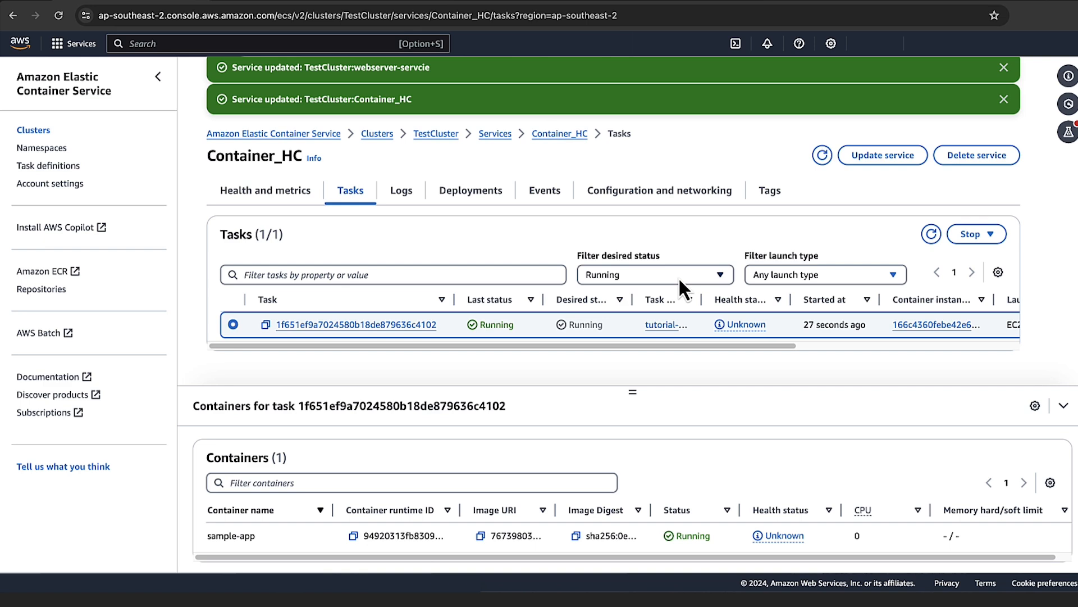
left_click(653, 274)
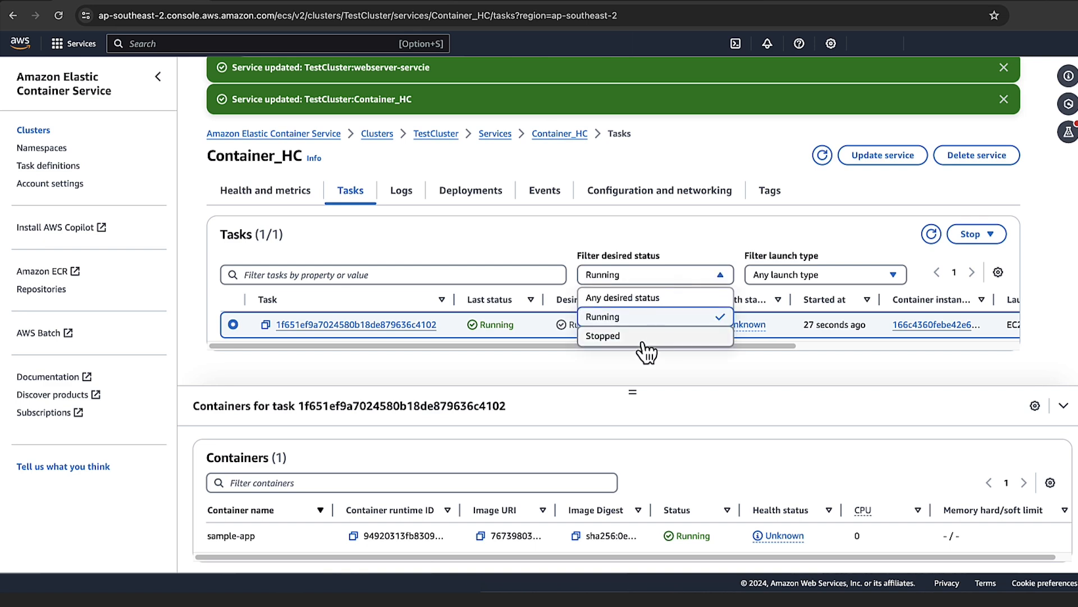
left_click(602, 336)
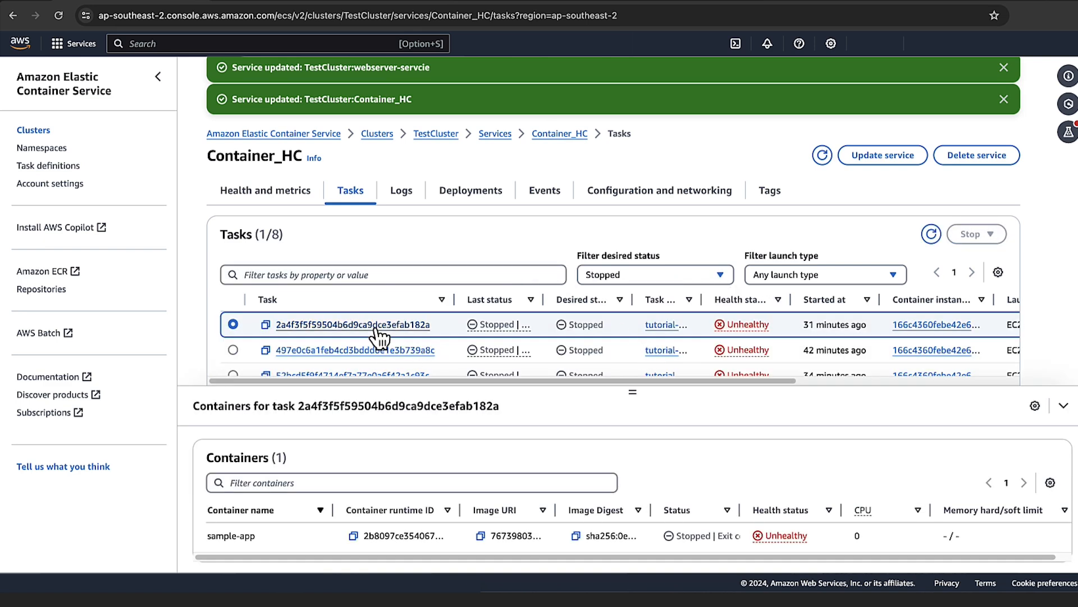
Inspect the latest stopped task's failed container health check and bring up its task definition tutorial-task-def:7
left_click(351, 324)
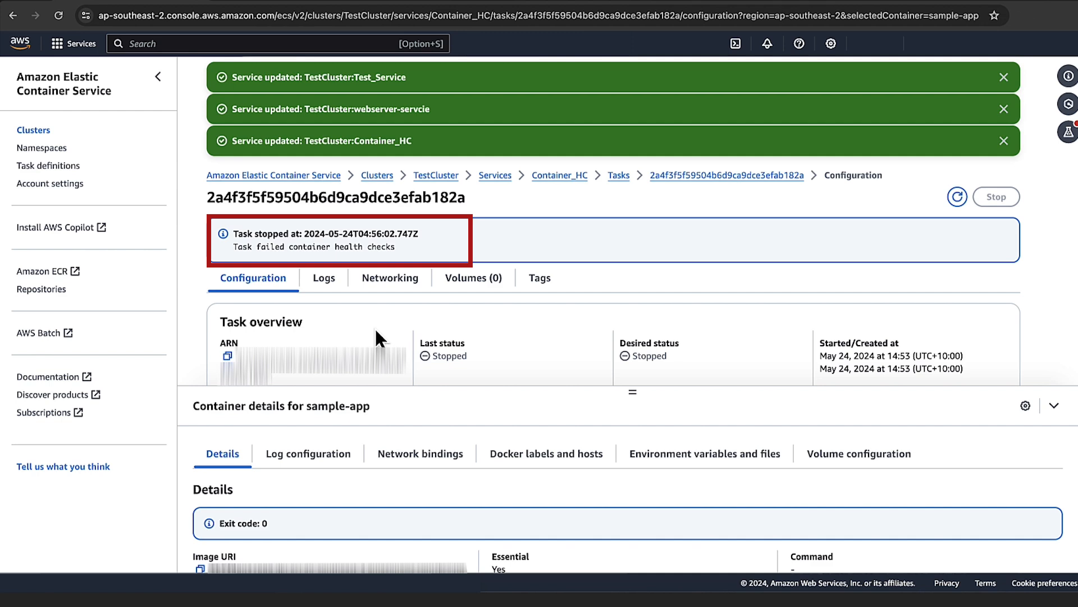
scroll("down", 3)
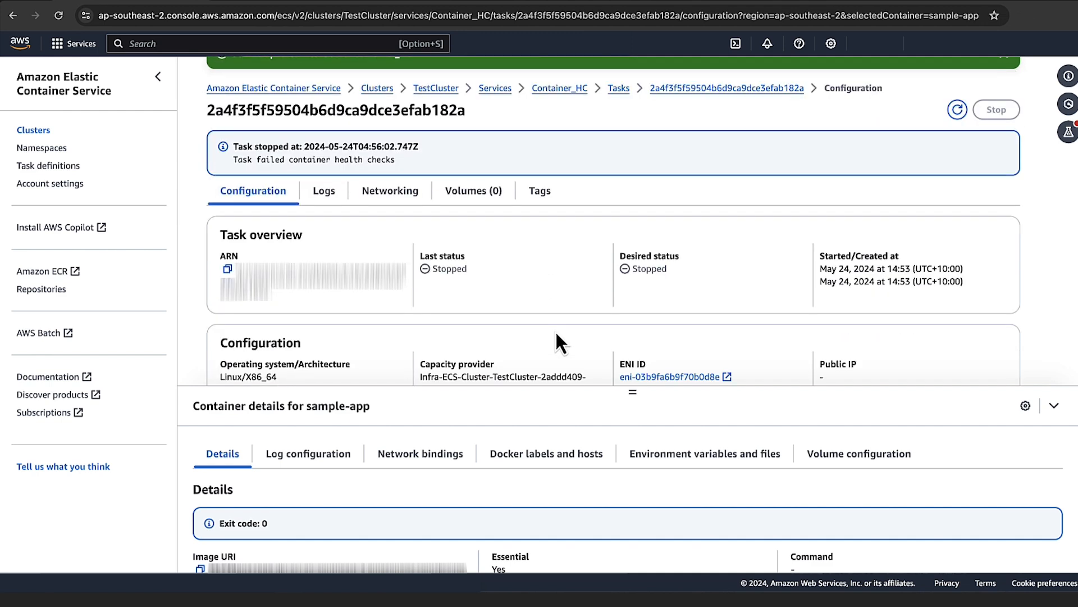
scroll("down", 3)
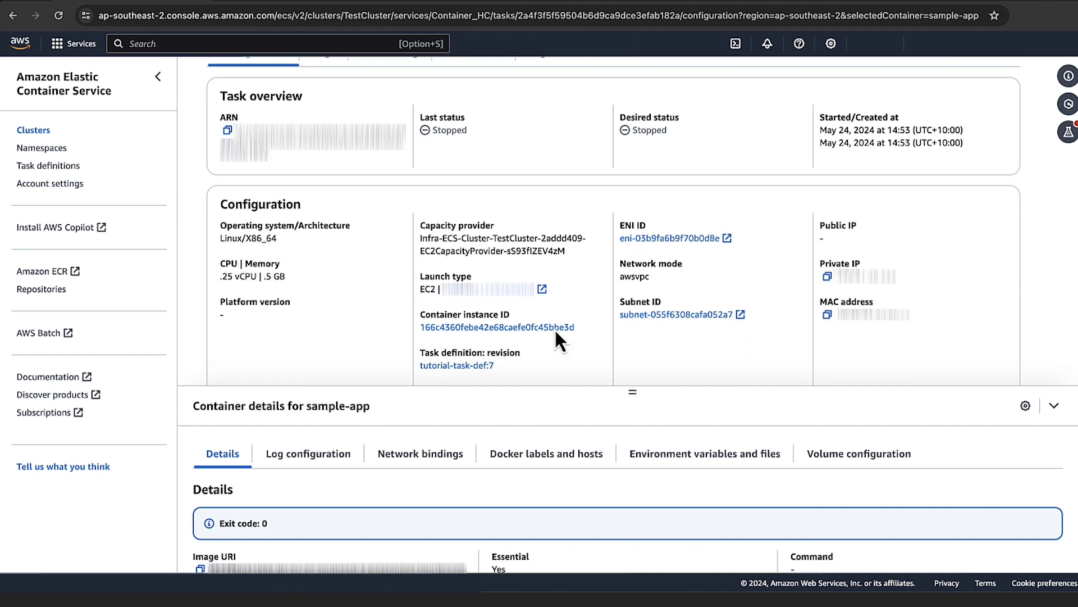
left_click(456, 365)
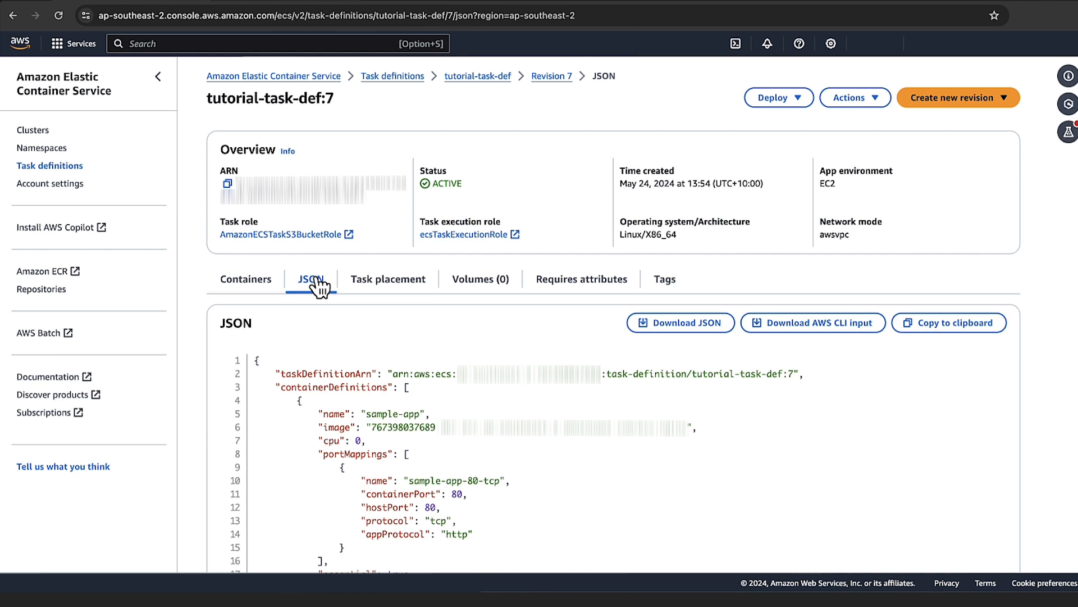
Scroll the tutorial-task-def:7 JSON to the healthCheck block curling localhost:8080
scroll("down", 3)
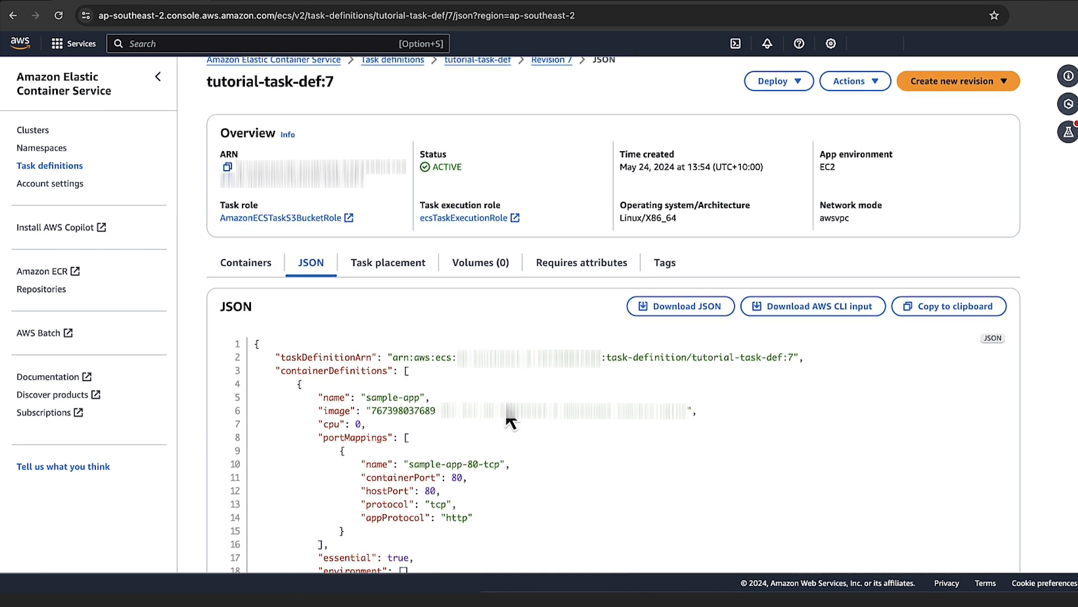
scroll("down", 3)
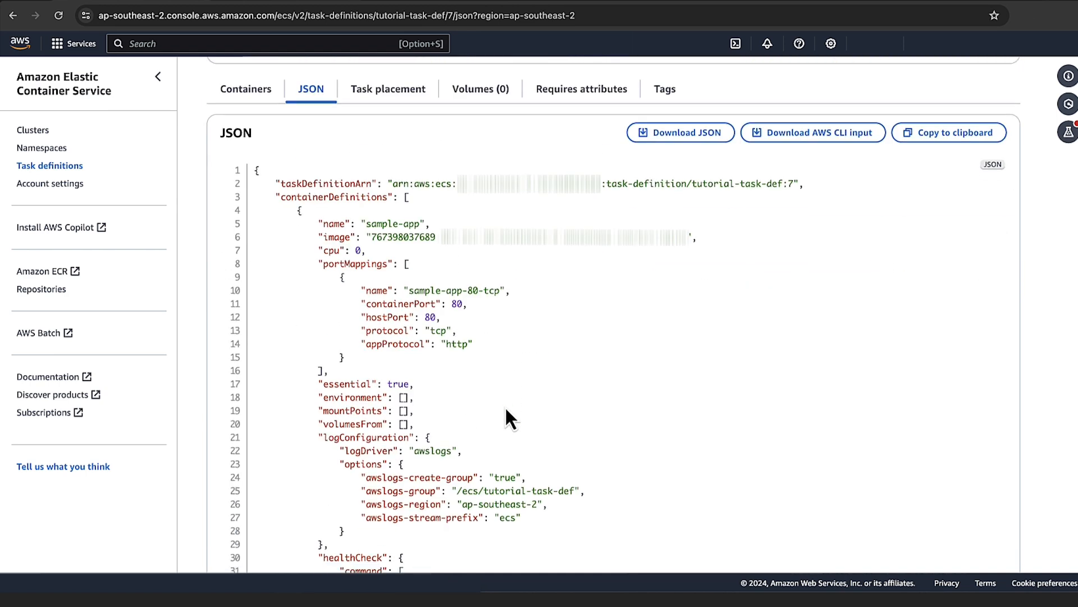
scroll("down", 3)
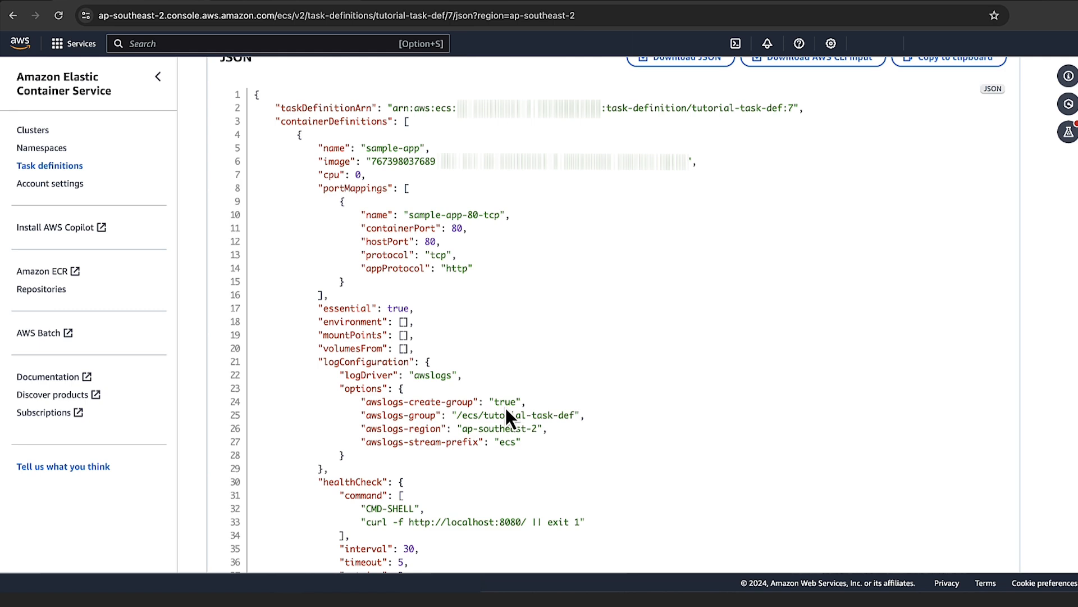
scroll("down", 3)
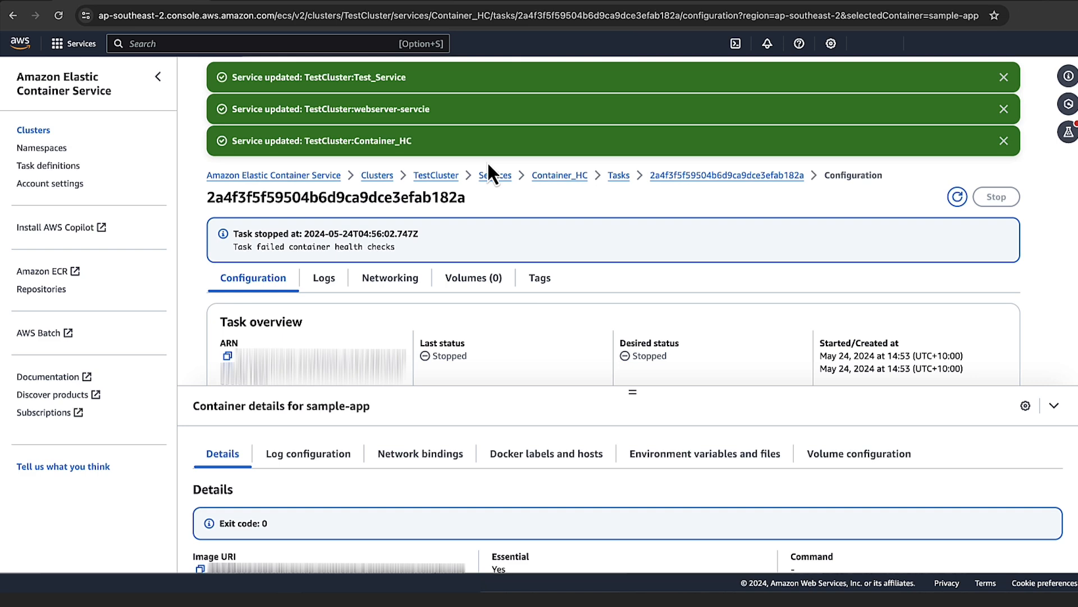
Navigate via the Services breadcrumb to DevCluster and open Scaling_Service
left_click(494, 175)
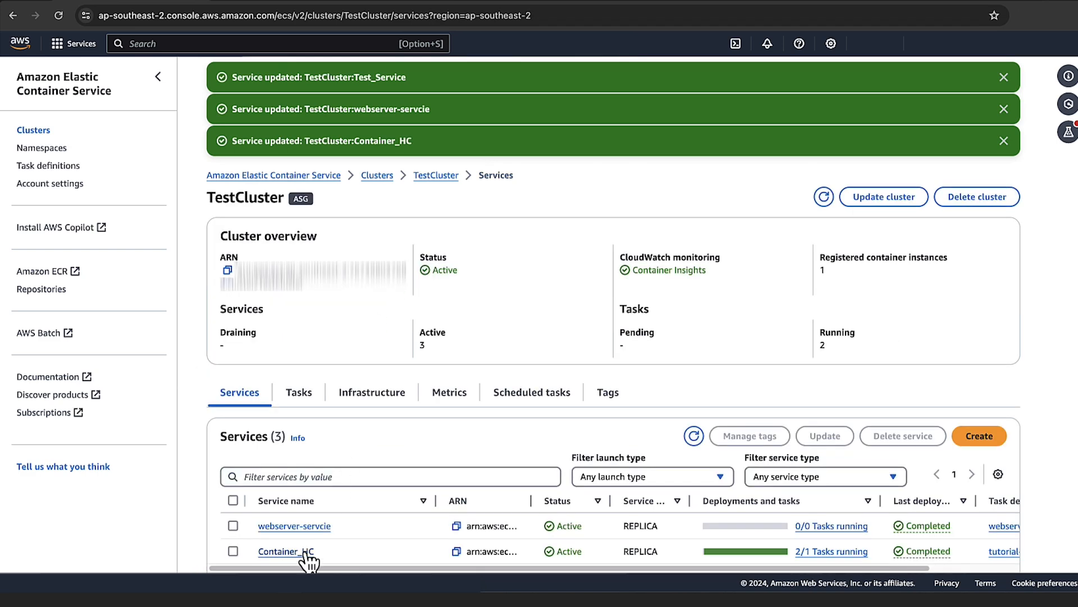
left_click(285, 551)
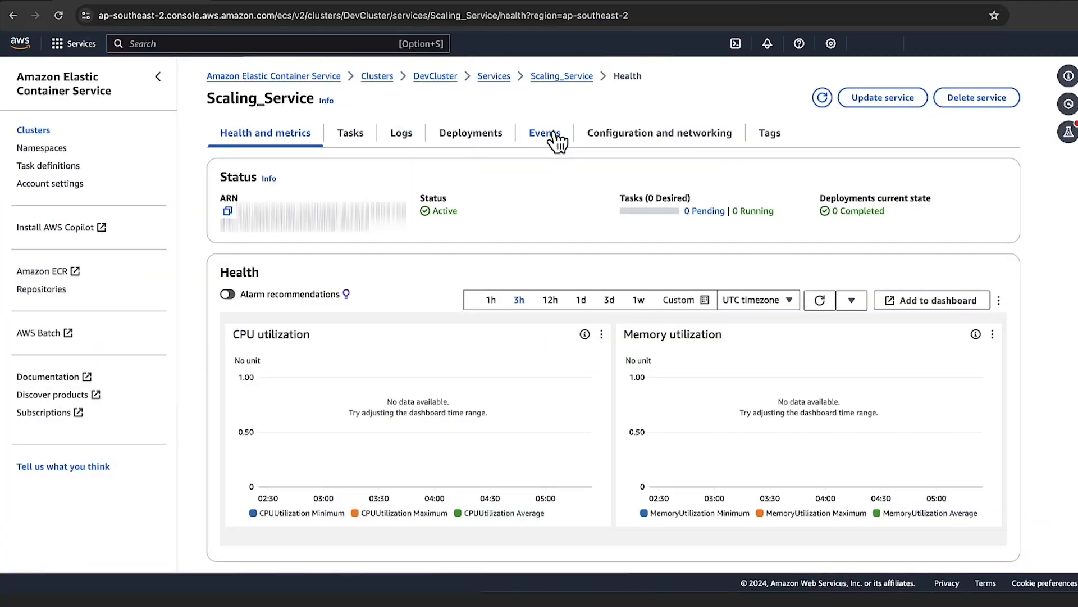
Review Scaling_Service's scaling event history on the Events tab
left_click(544, 133)
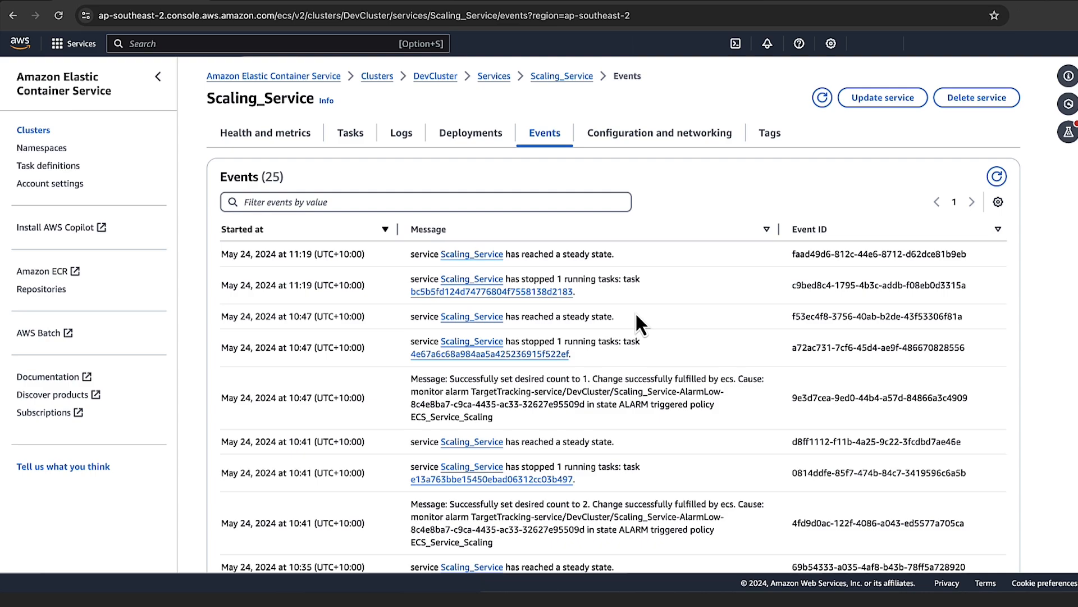
scroll("down", 3)
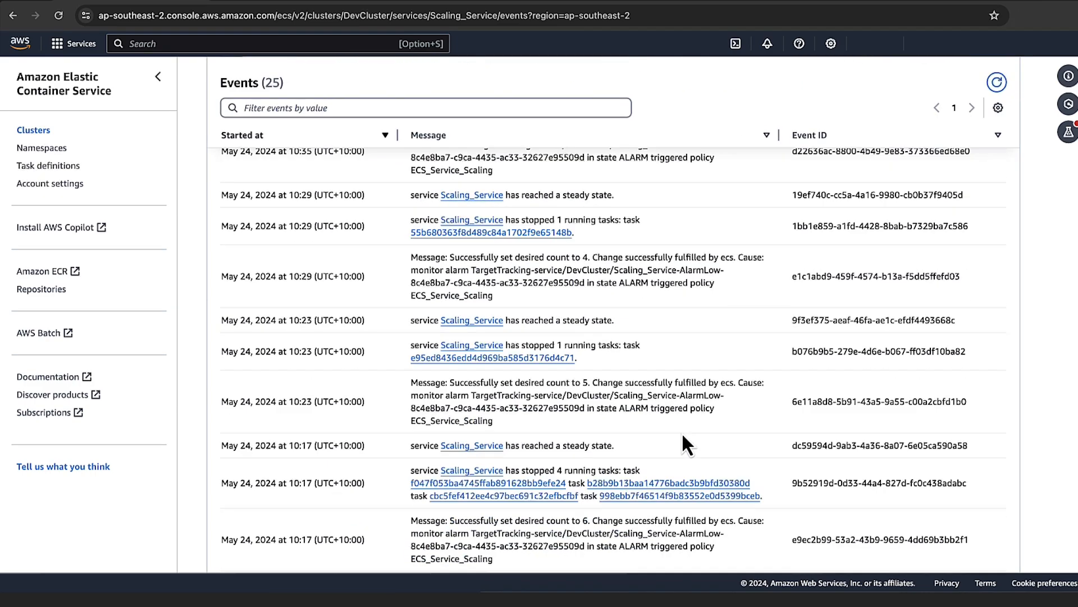
scroll("down", 3)
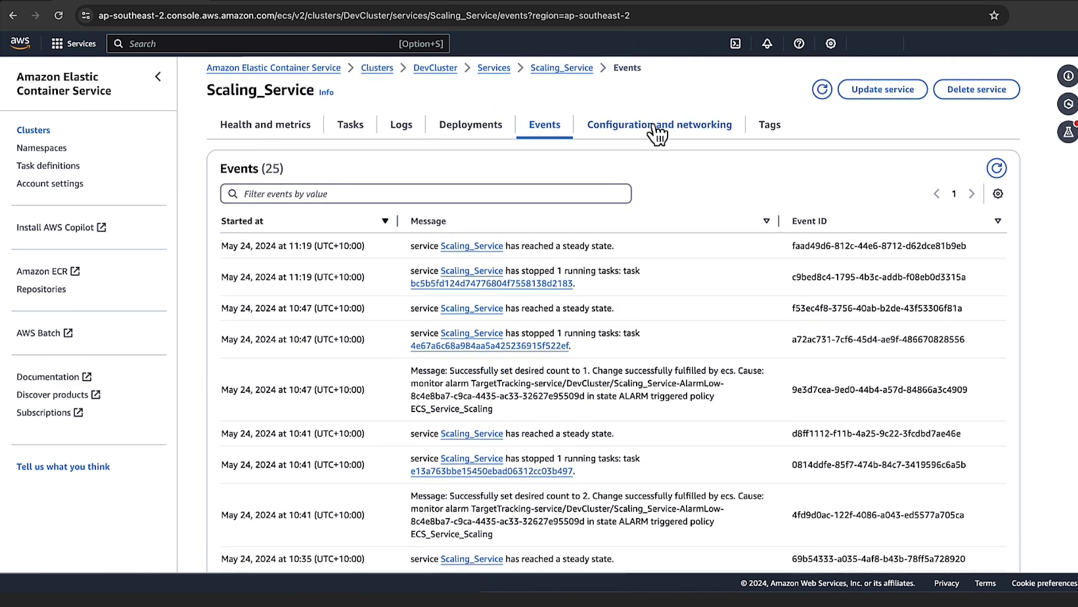
Bring up Configuration and networking showing auto scaling 1–6 tasks with the 20% CPU target-tracking policy
left_click(658, 125)
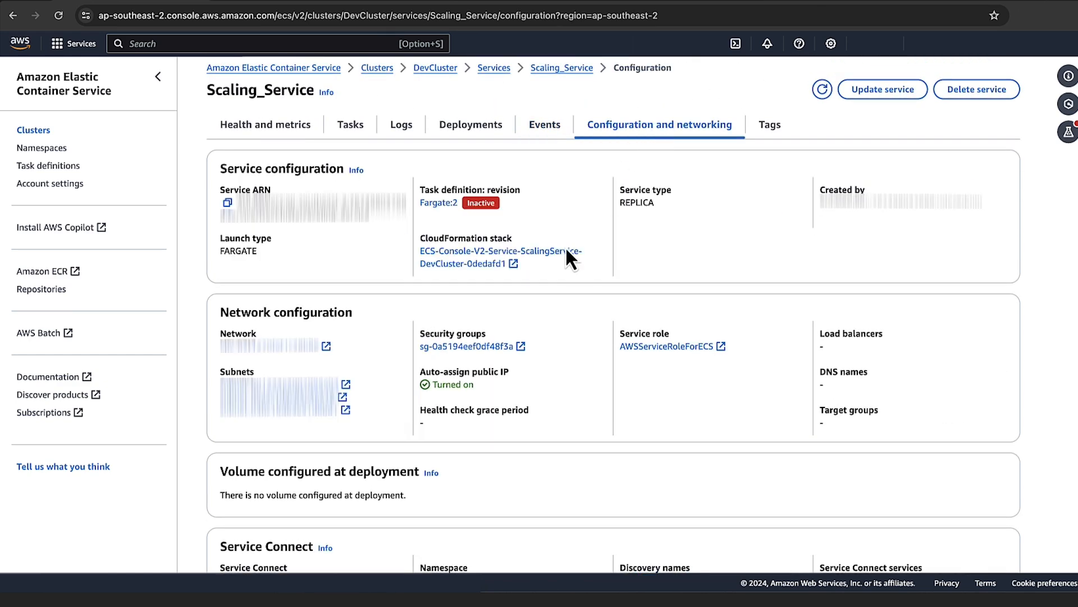
scroll("down", 3)
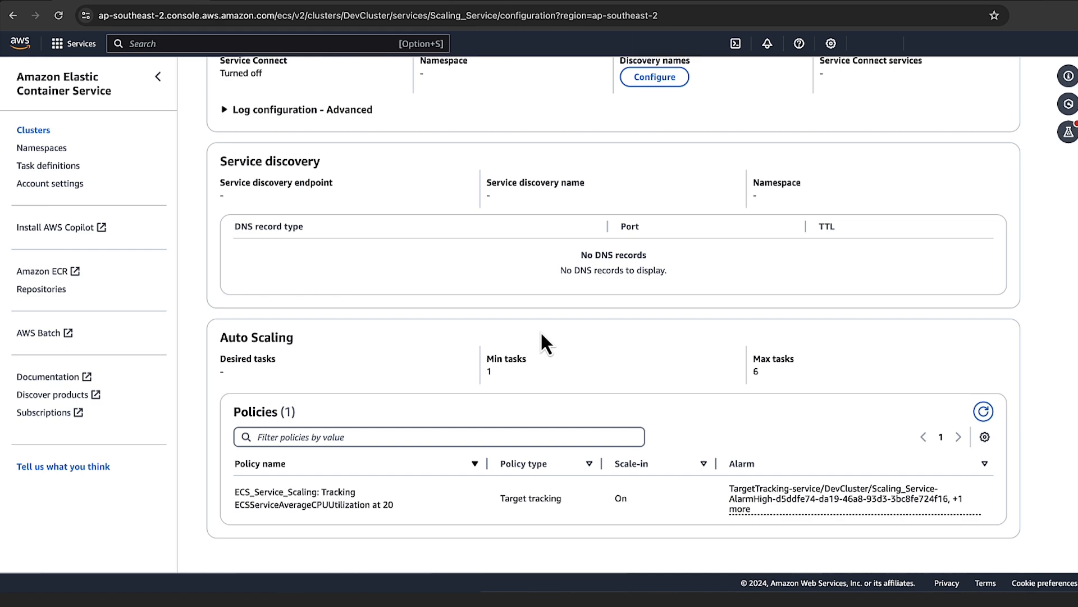
mouse_move(762, 514)
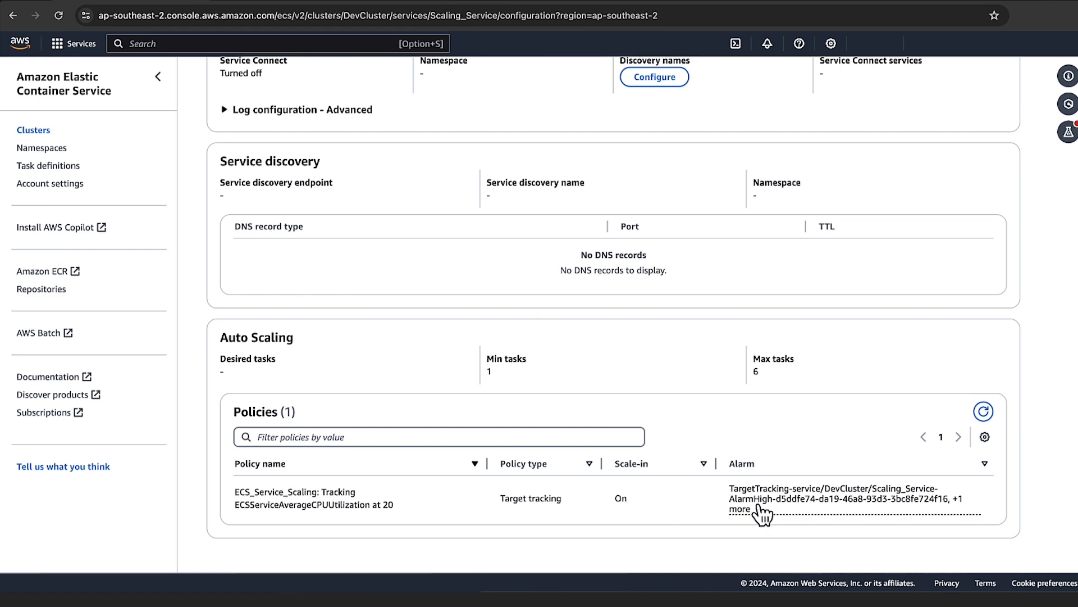